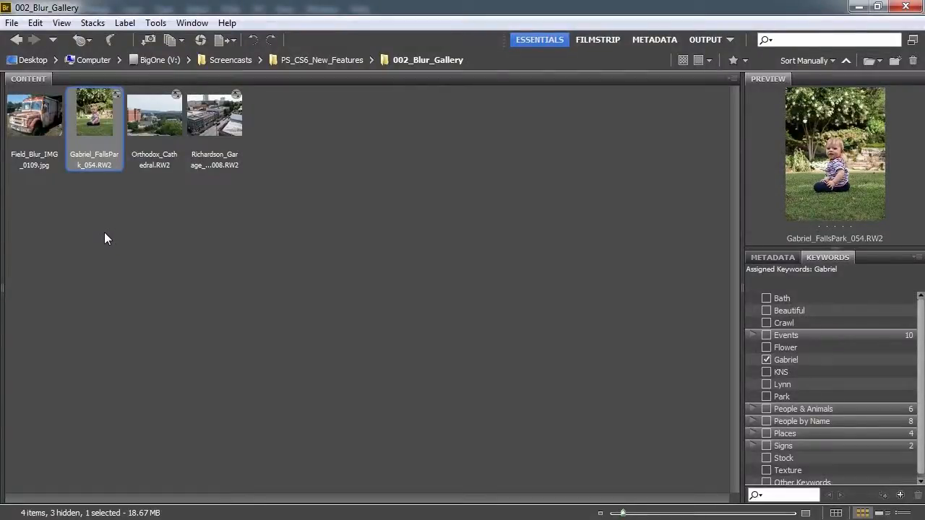
mouse_move(93, 133)
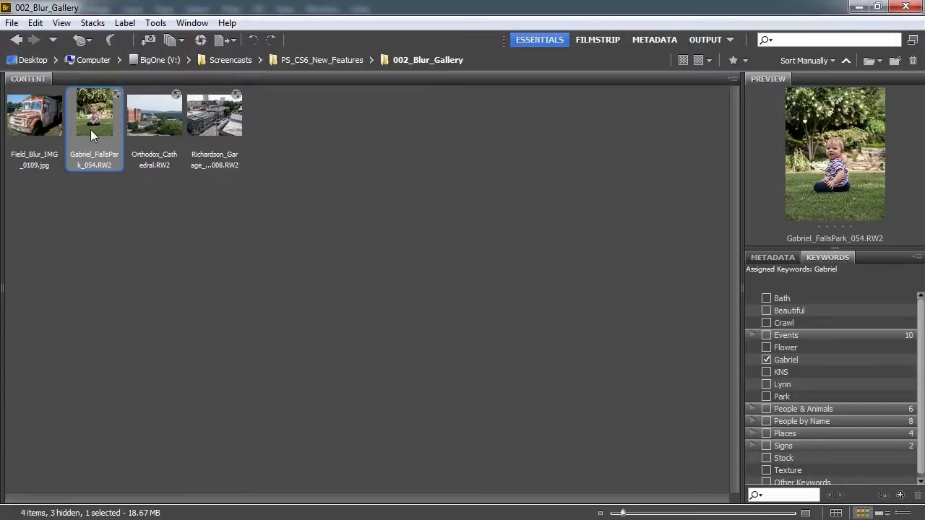
mouse_move(100, 130)
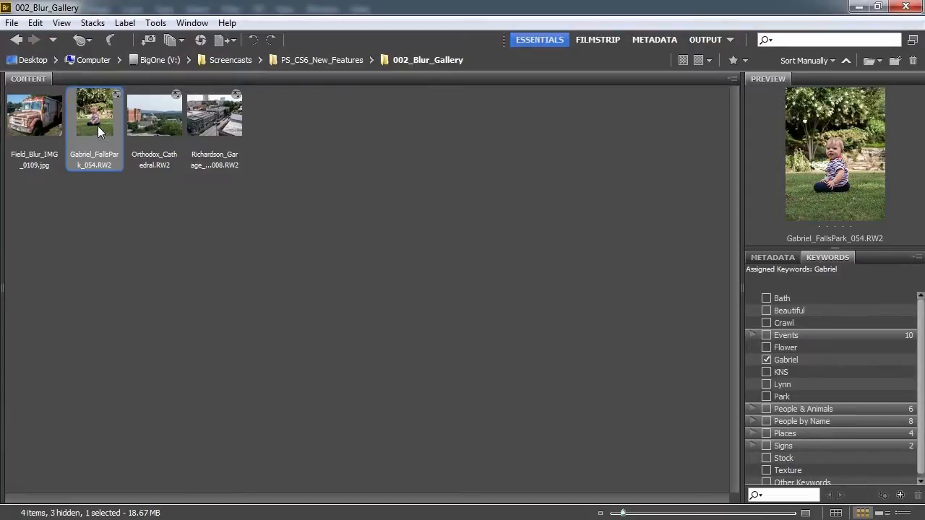
mouse_move(107, 142)
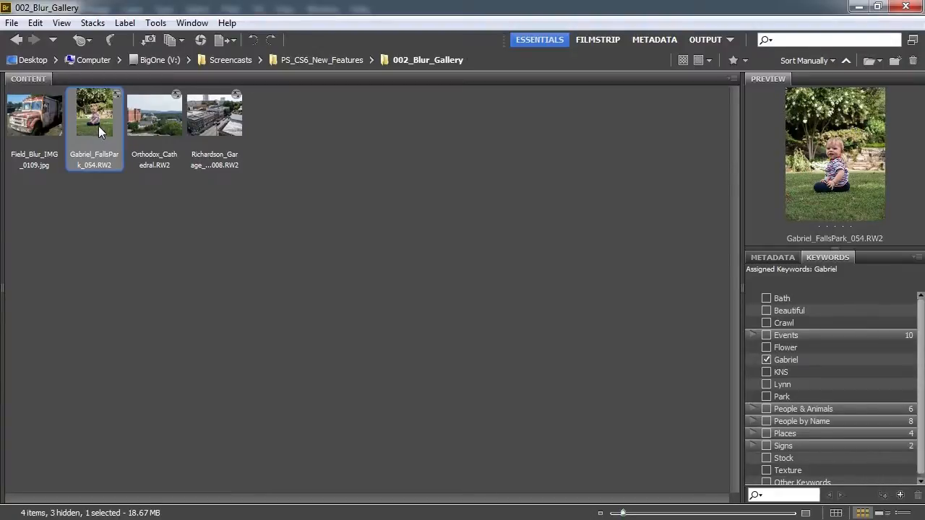
Open the raw photo Gabriel_FallsPark_054.RW2 from Bridge's Blur_Gallery folder in Camera Raw.
double_click(94, 113)
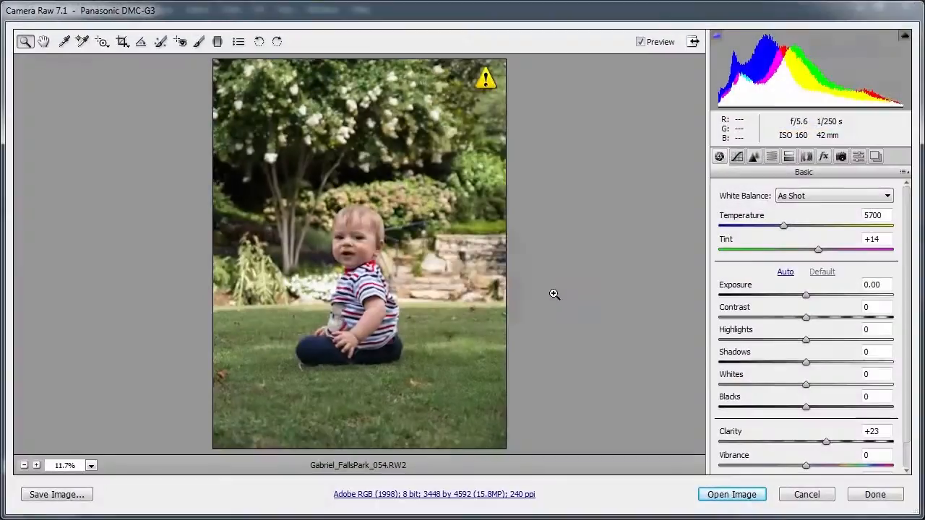
click(732, 494)
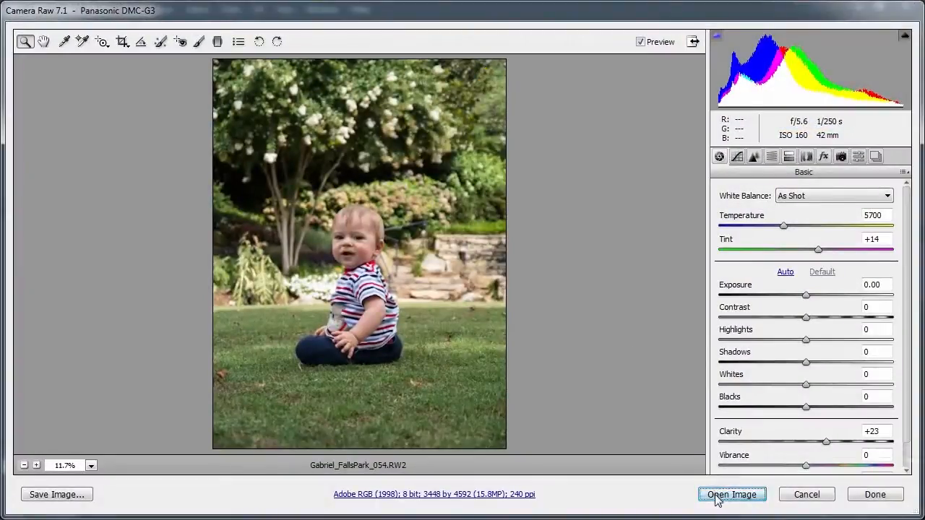
Pass the toddler photo from Camera Raw into Photoshop as a single-layer document.
click(731, 494)
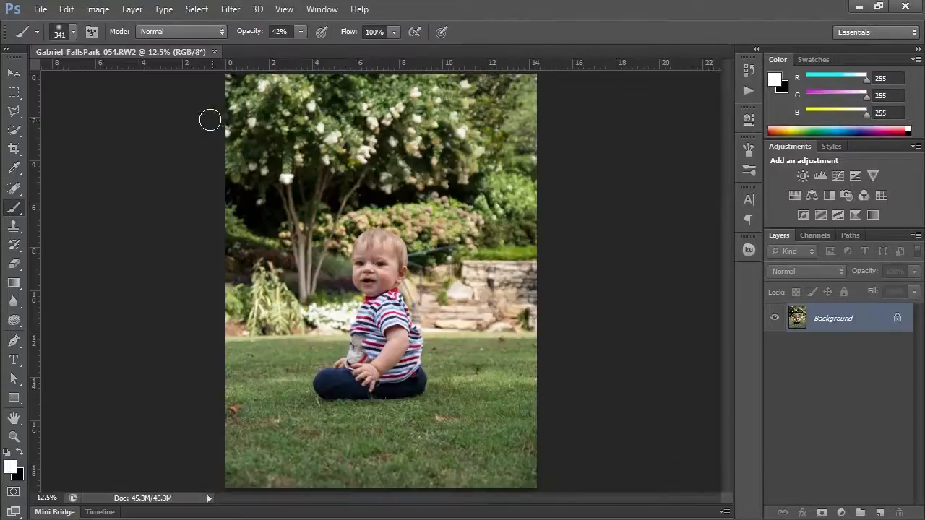
mouse_move(159, 160)
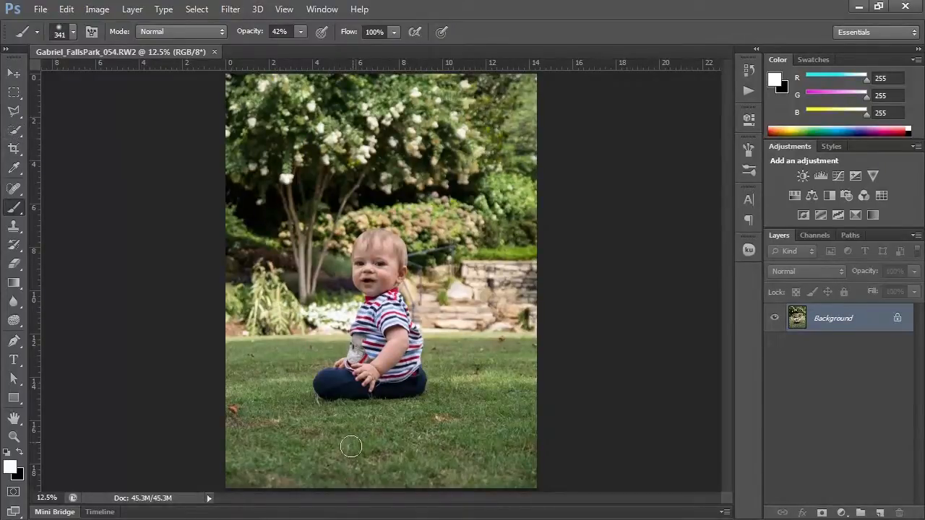
mouse_move(408, 341)
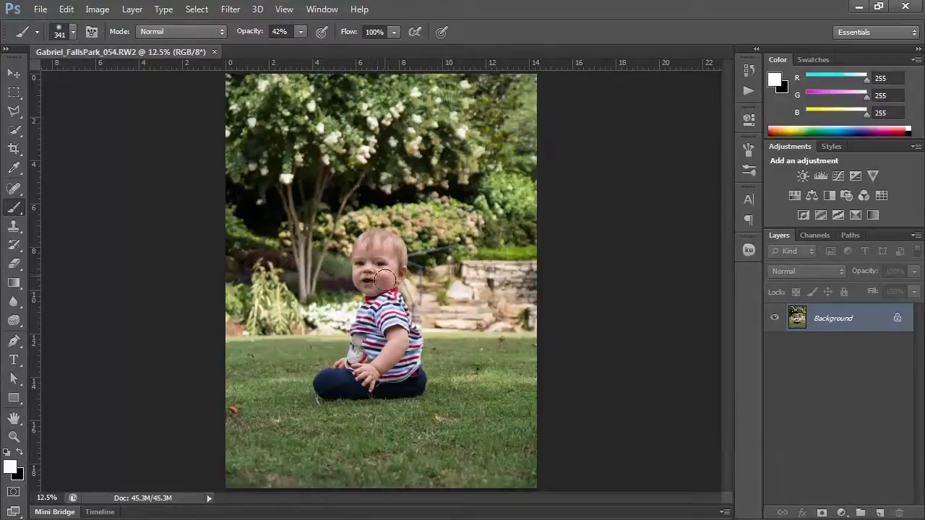
mouse_move(486, 231)
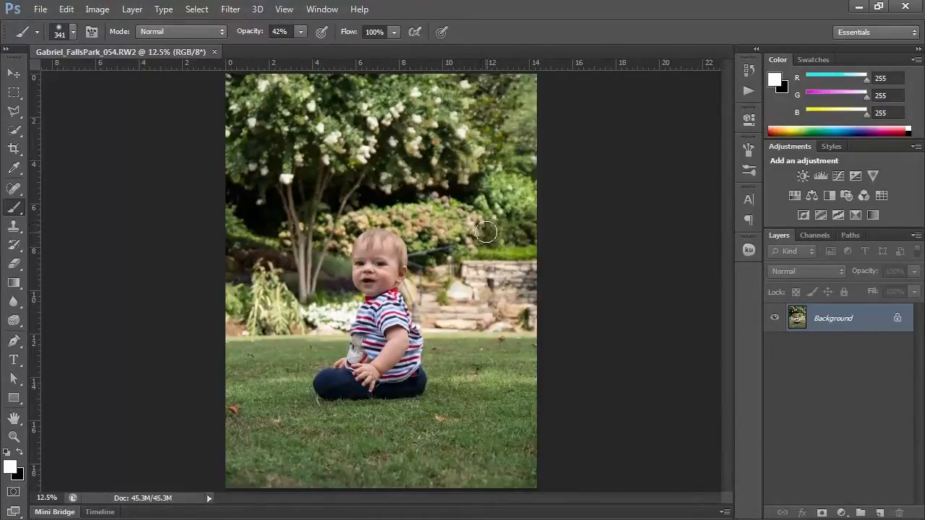
mouse_move(480, 260)
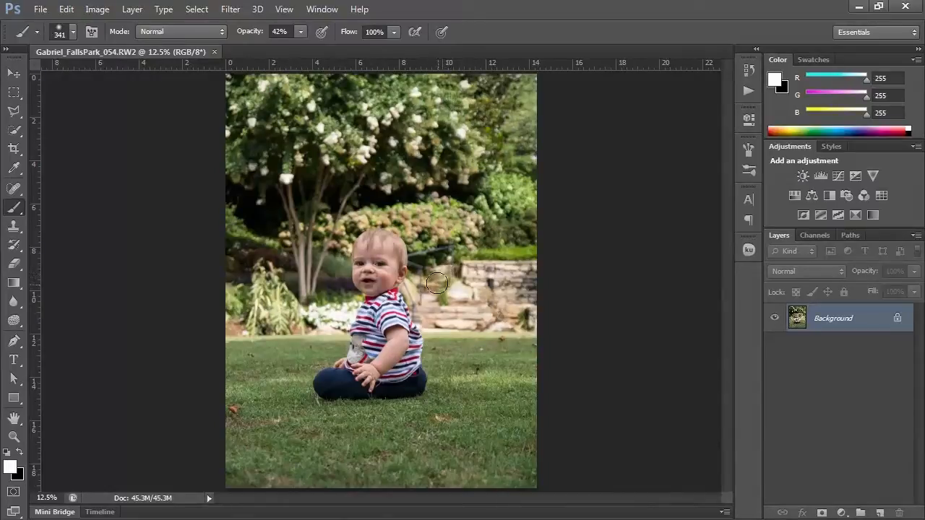
mouse_move(431, 286)
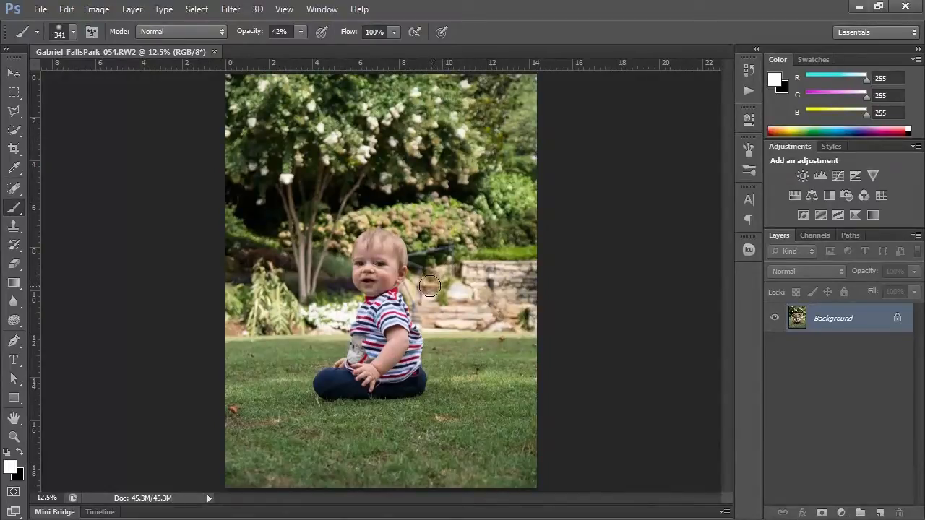
mouse_move(413, 226)
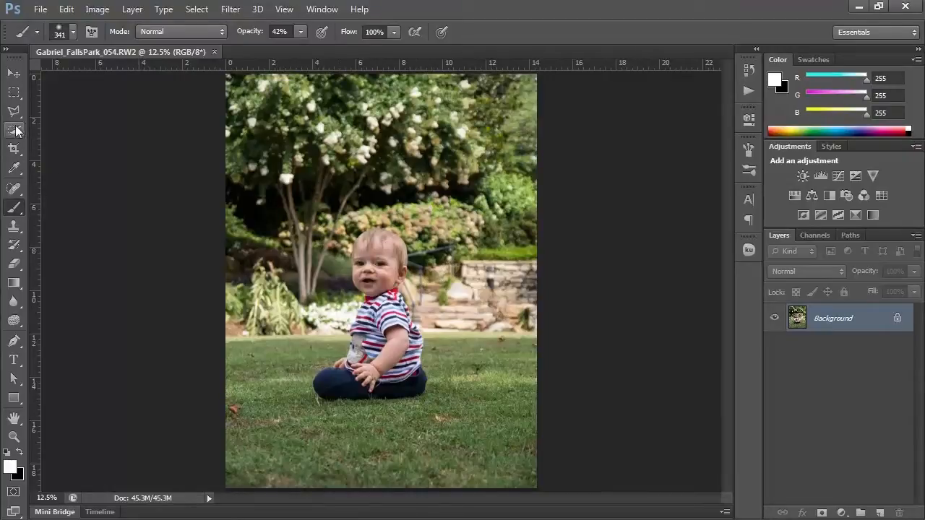
Select the toddler's whole figure with the Quick Selection Tool, excluding the park background.
click(14, 131)
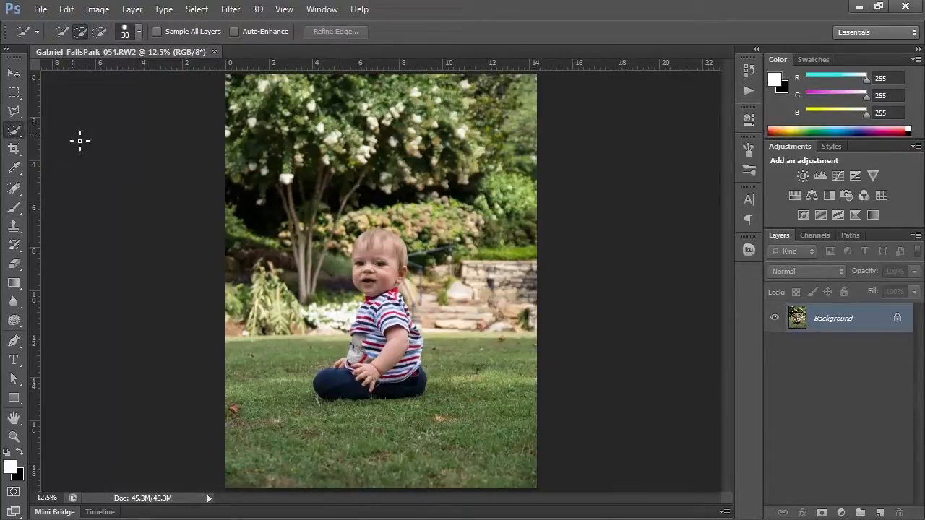
mouse_move(376, 339)
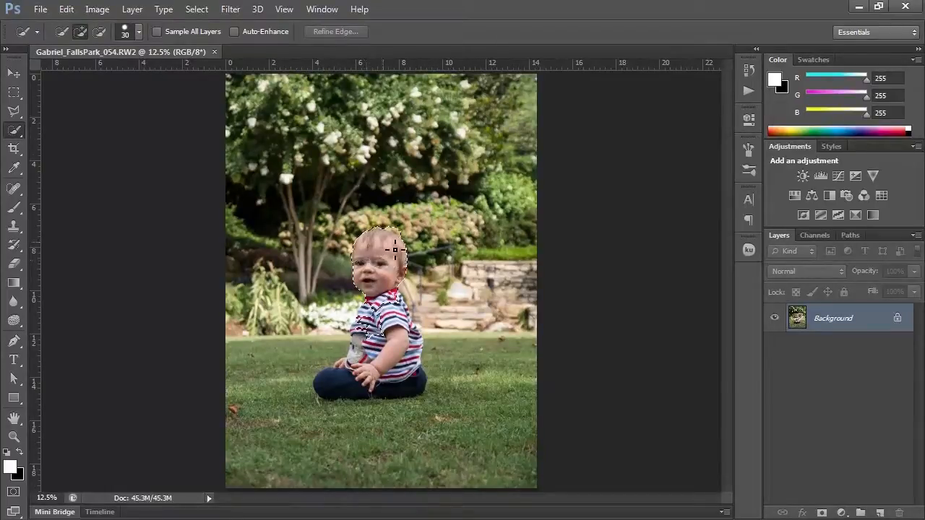
drag(393, 248, 422, 379)
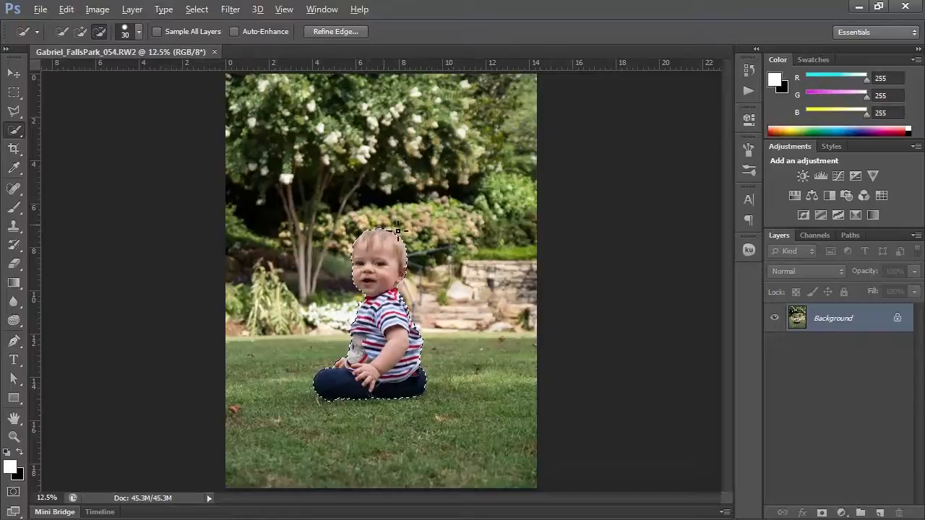
mouse_move(477, 289)
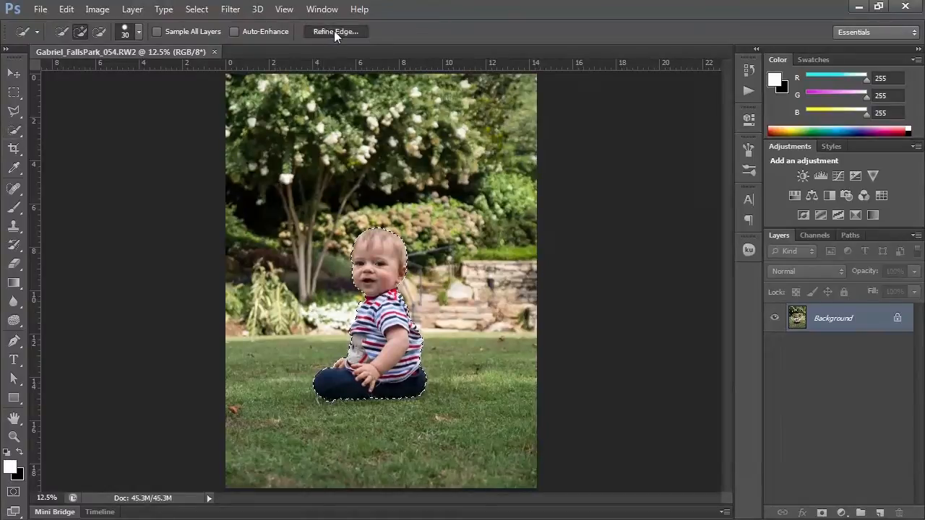
Refine the selection edges with View set to Overlay, brushing the figure's edges with the Refine Radius Tool.
click(335, 31)
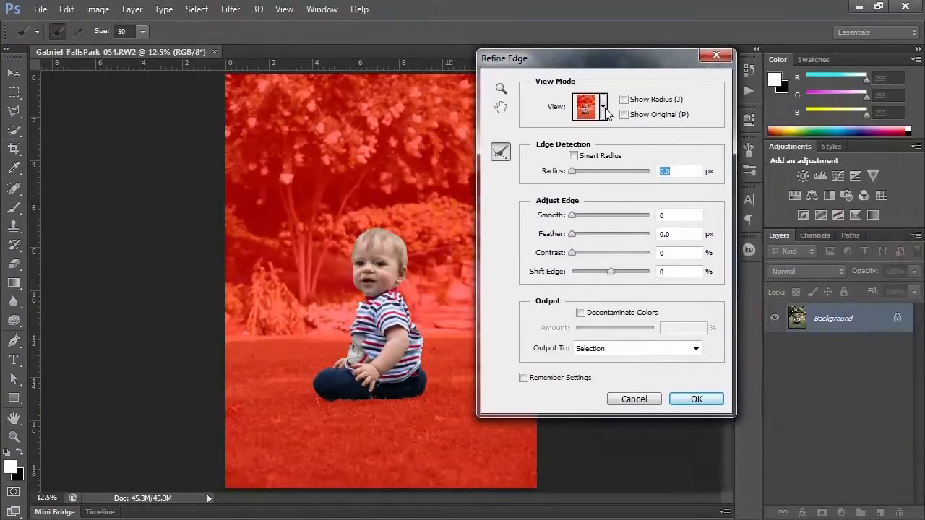
click(603, 107)
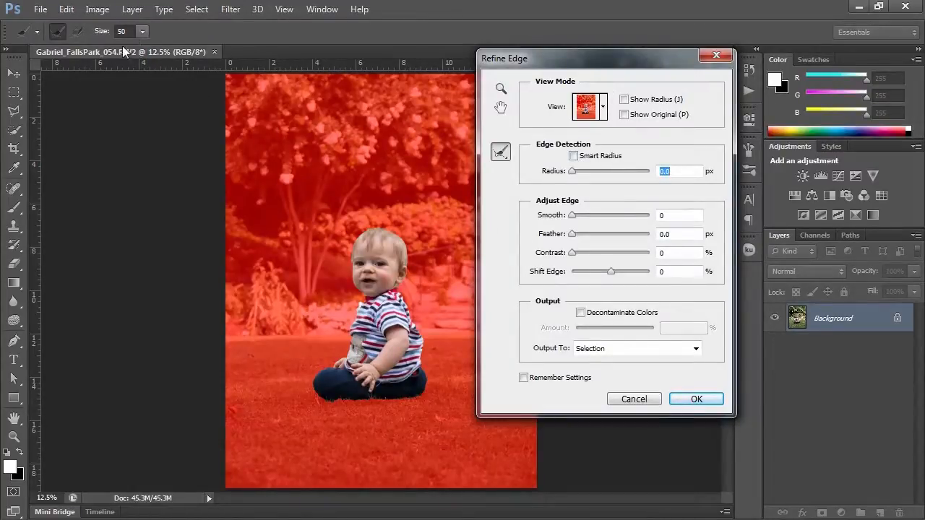
mouse_move(500, 89)
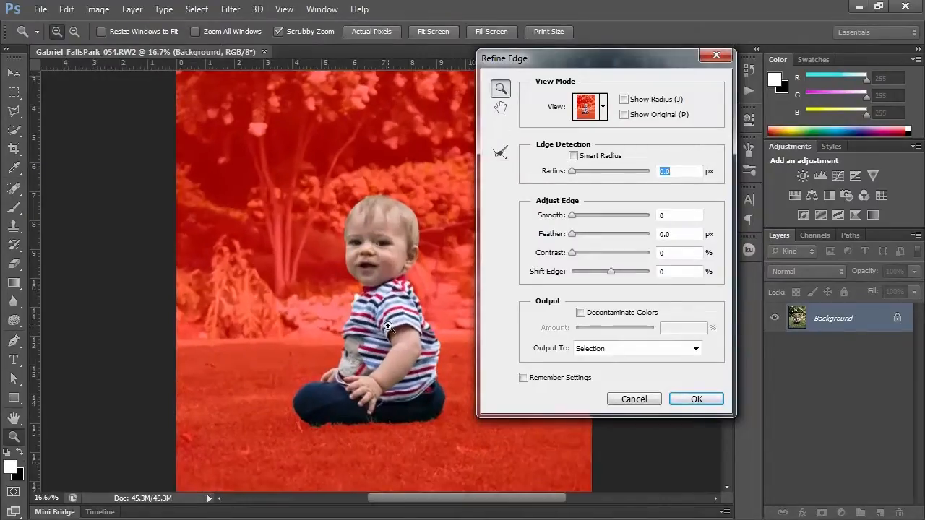
click(370, 136)
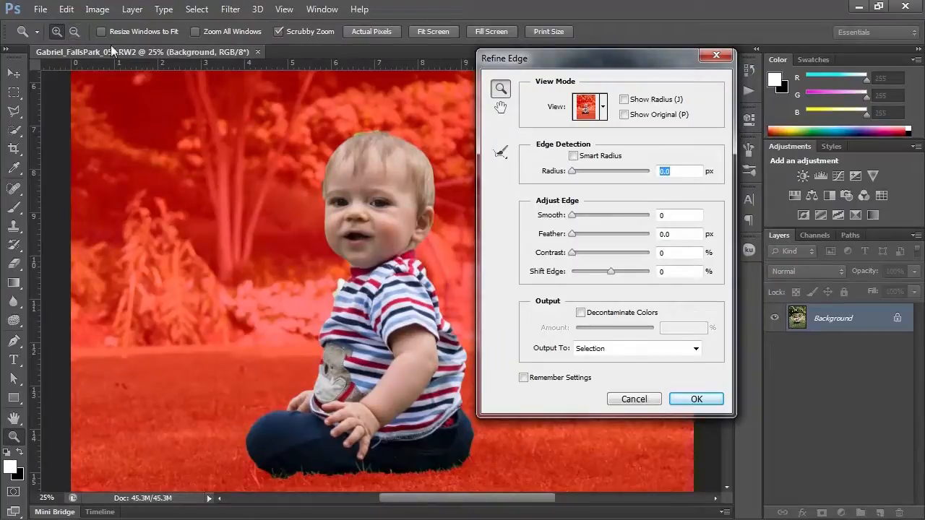
click(500, 152)
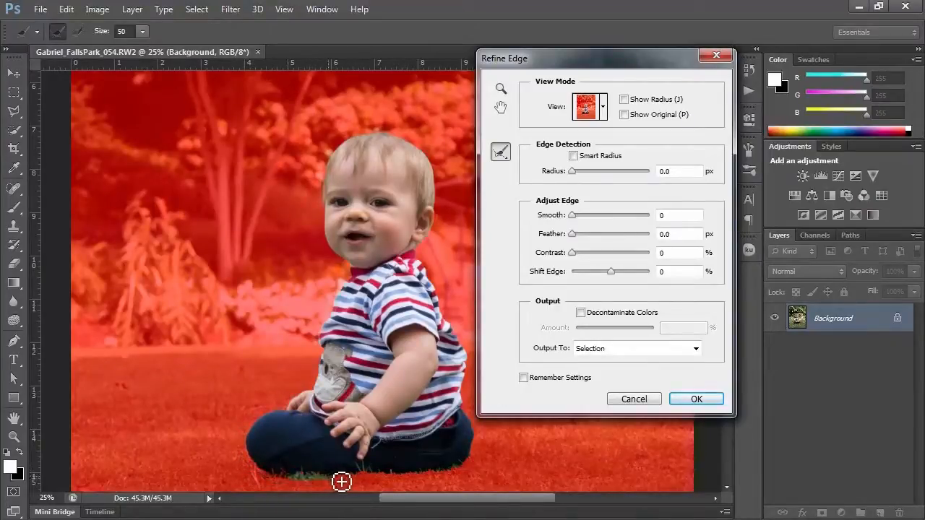
mouse_move(373, 483)
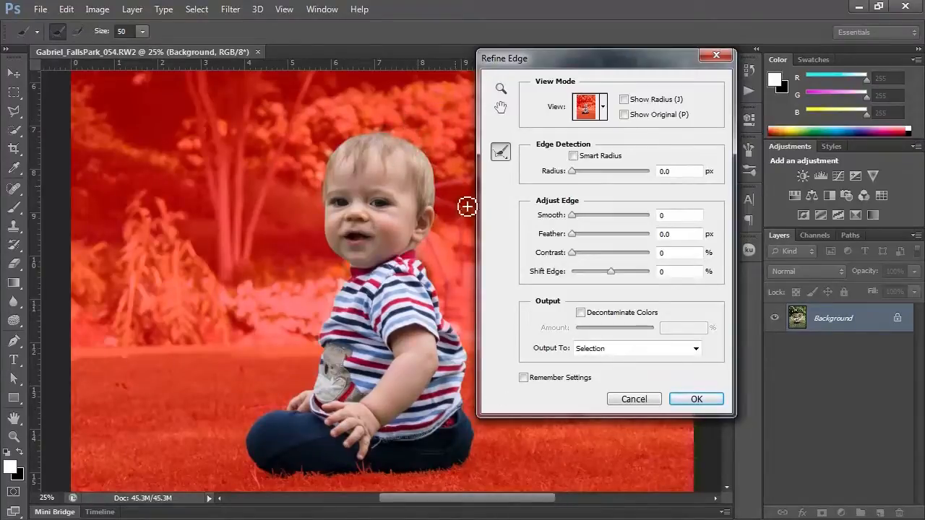
mouse_move(428, 311)
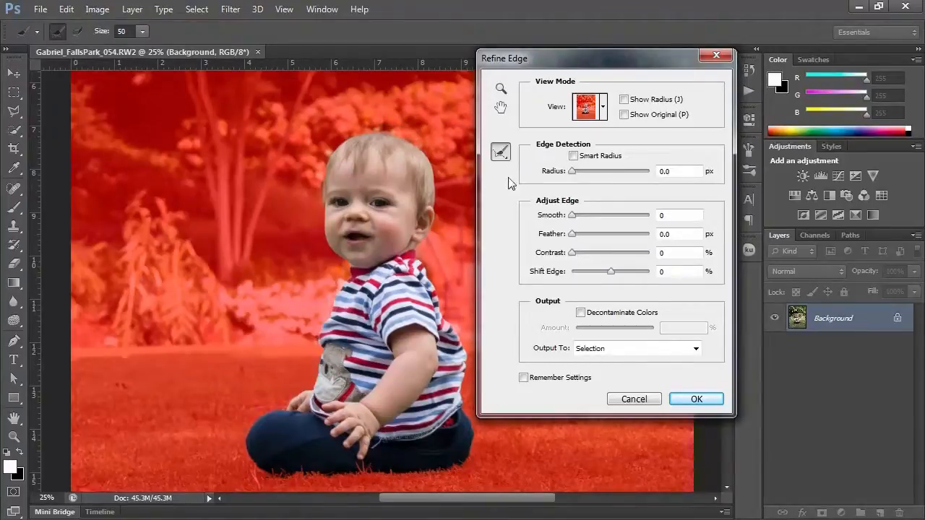
mouse_move(634, 355)
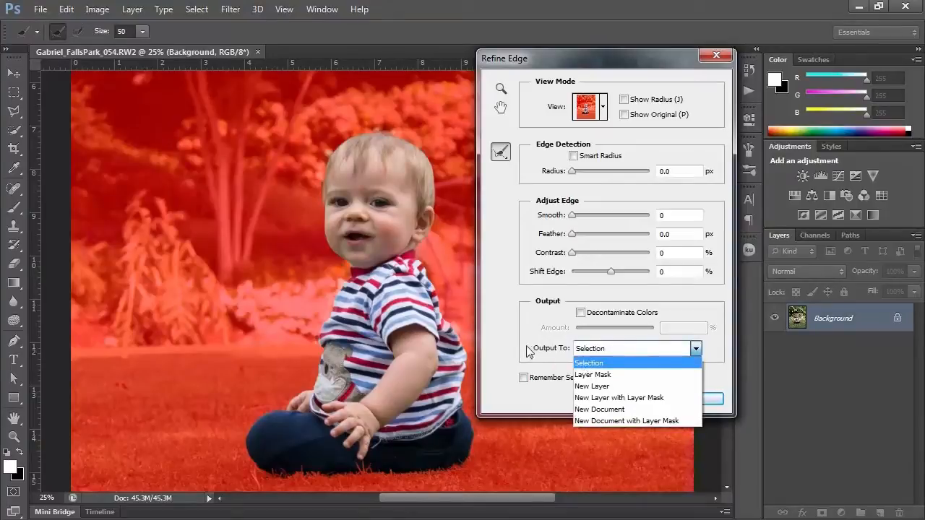
Apply Refine Edge with Output To: Selection, keeping the refined toddler selection active.
click(588, 362)
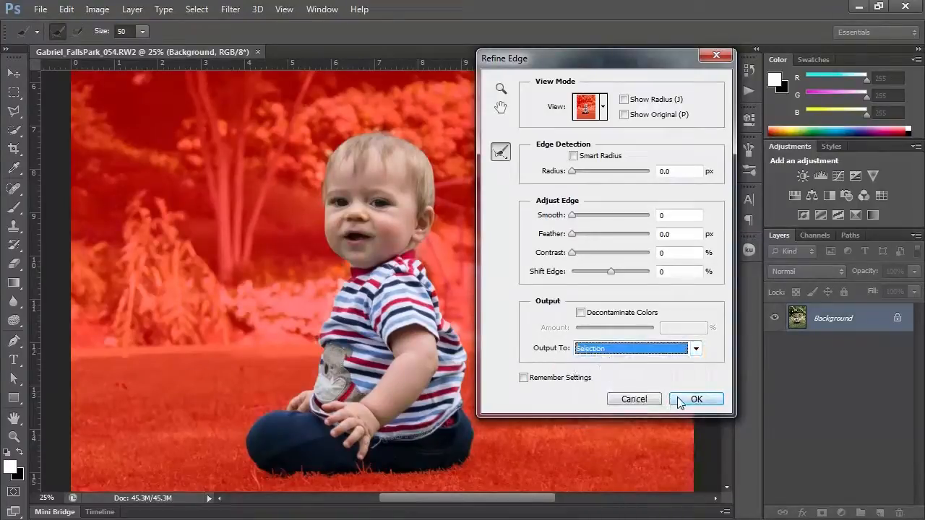
click(696, 399)
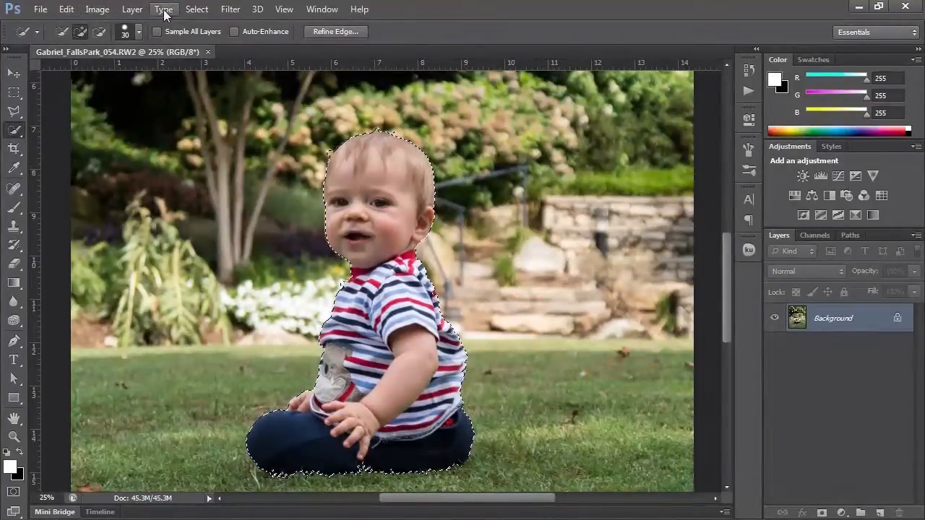
Save the toddler selection as a new channel via Select > Save Selection.
click(197, 9)
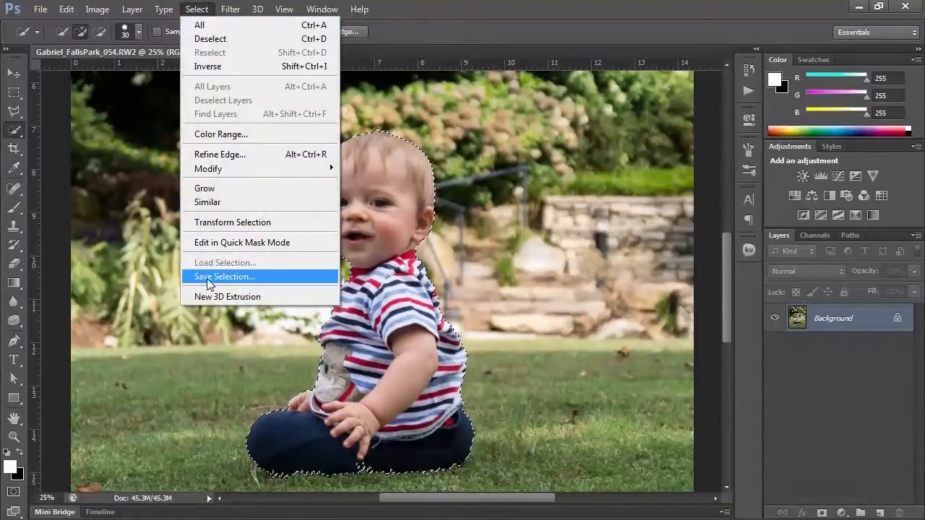
click(226, 277)
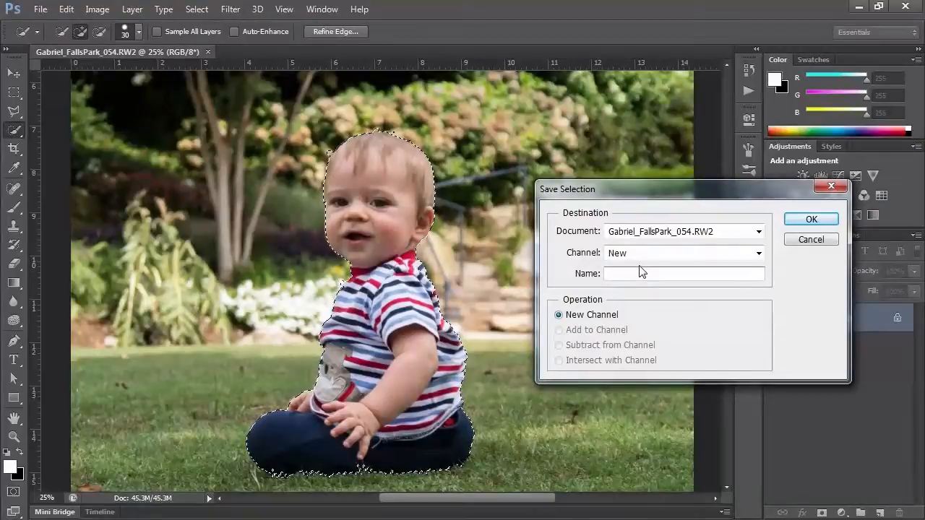
click(811, 220)
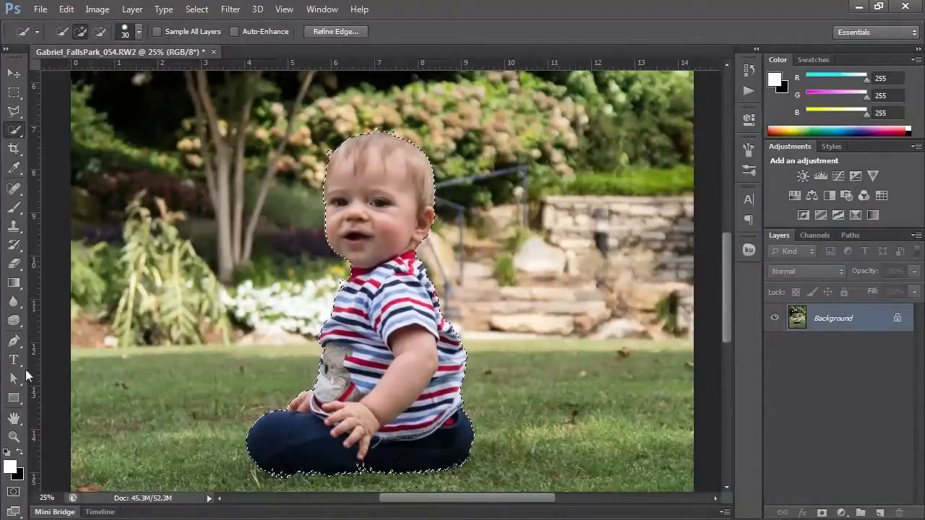
click(14, 436)
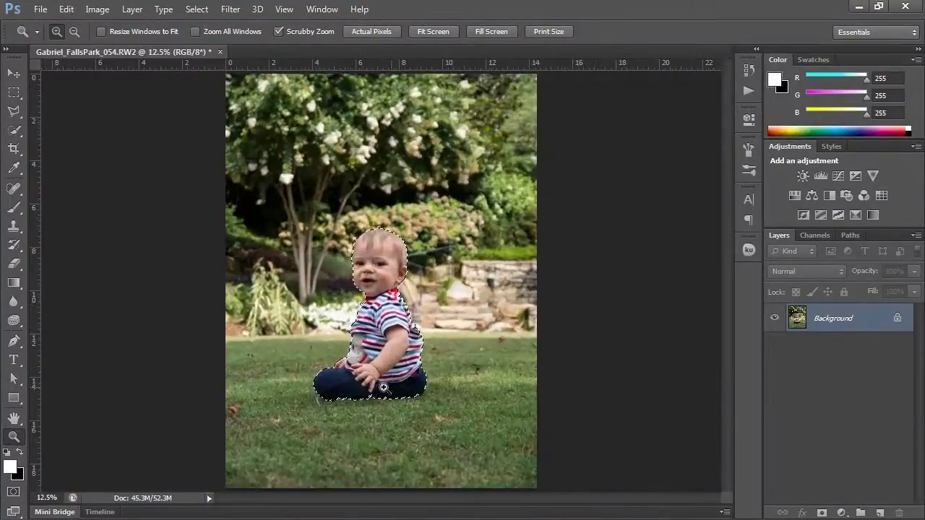
Deselect the toddler and place a horizontal guide at the toddler's base on the grass.
click(196, 9)
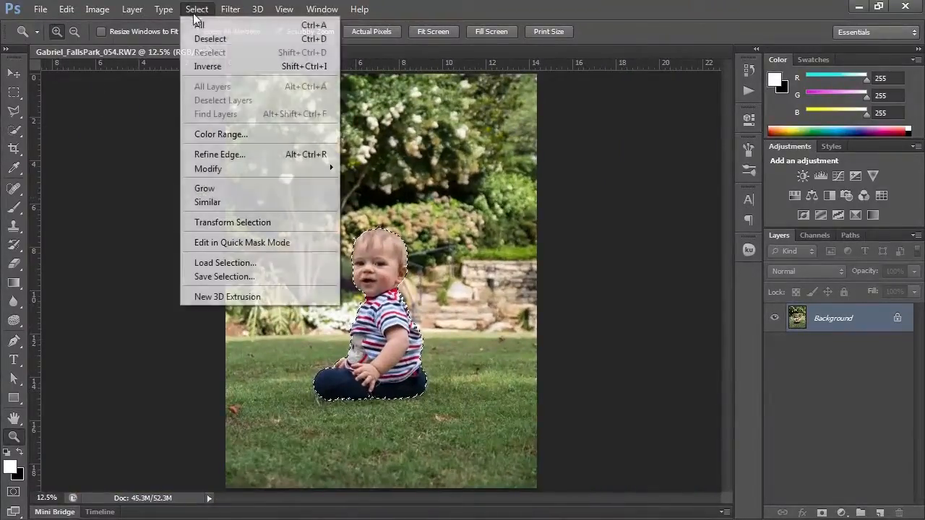
click(211, 39)
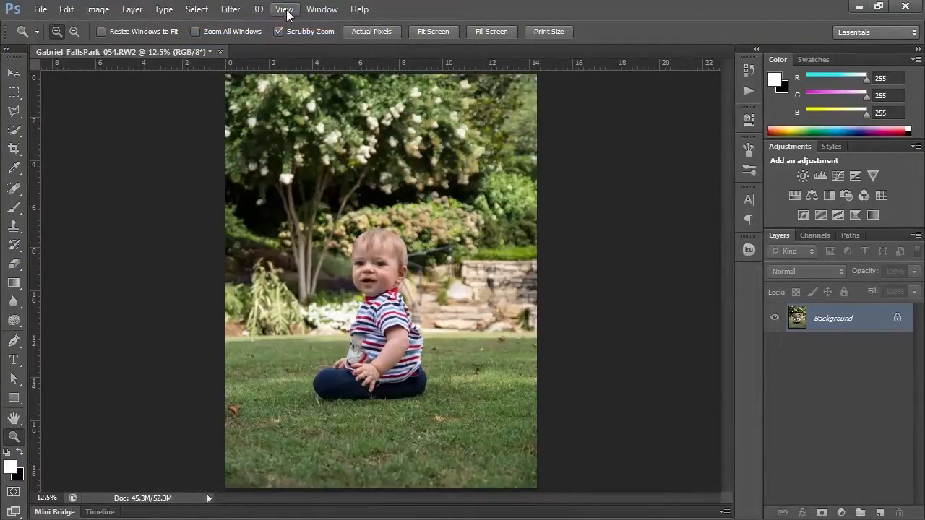
click(283, 9)
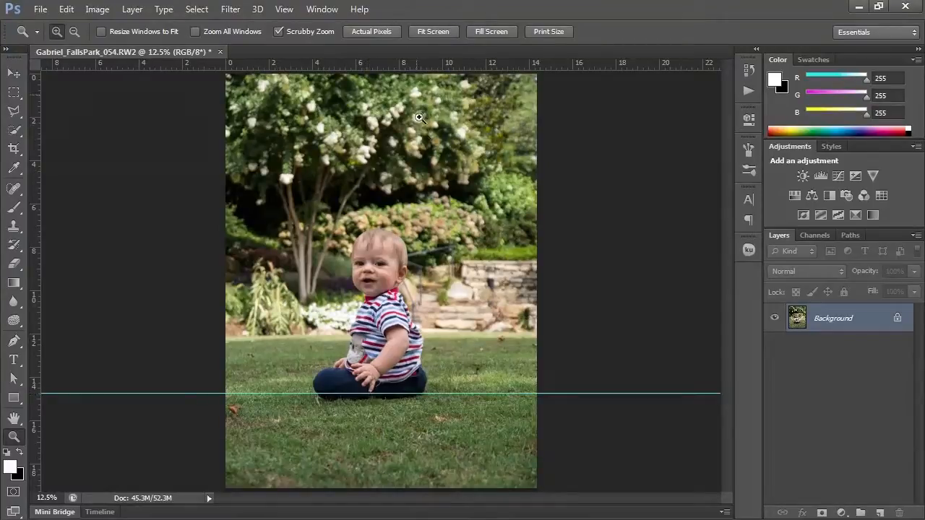
mouse_move(311, 389)
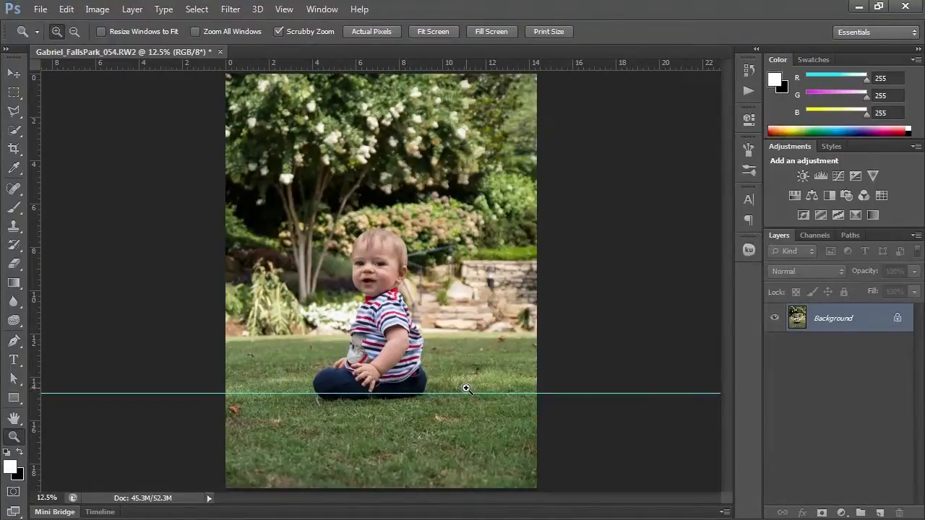
mouse_move(818, 237)
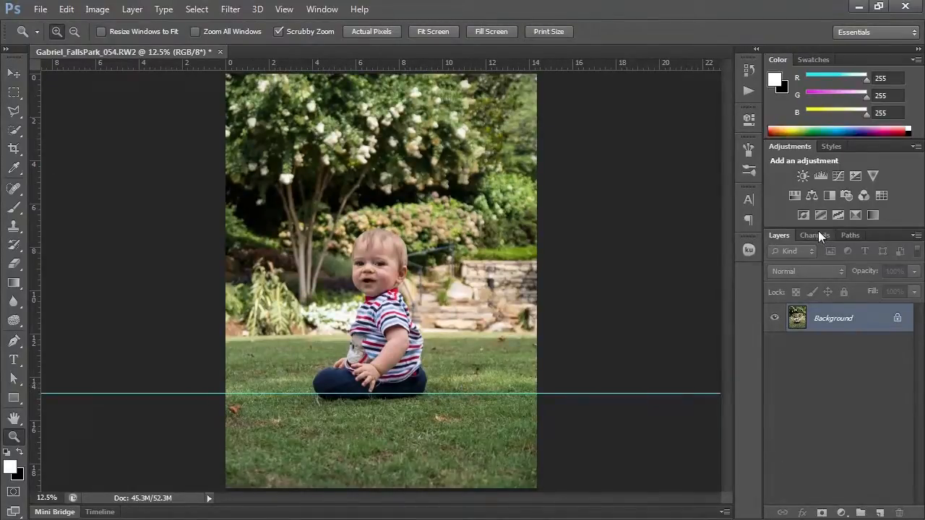
Create a new empty channel in the Channels panel and name it 'Depth Map'.
click(815, 235)
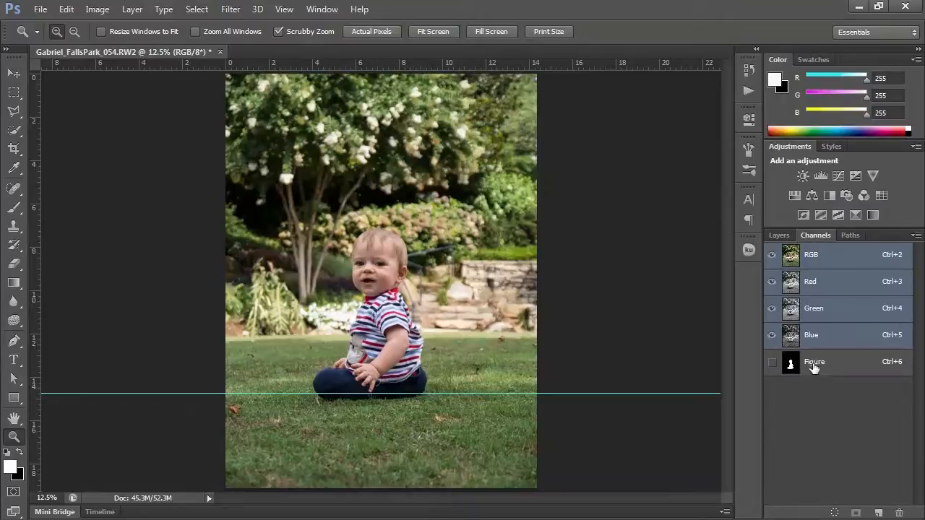
click(879, 512)
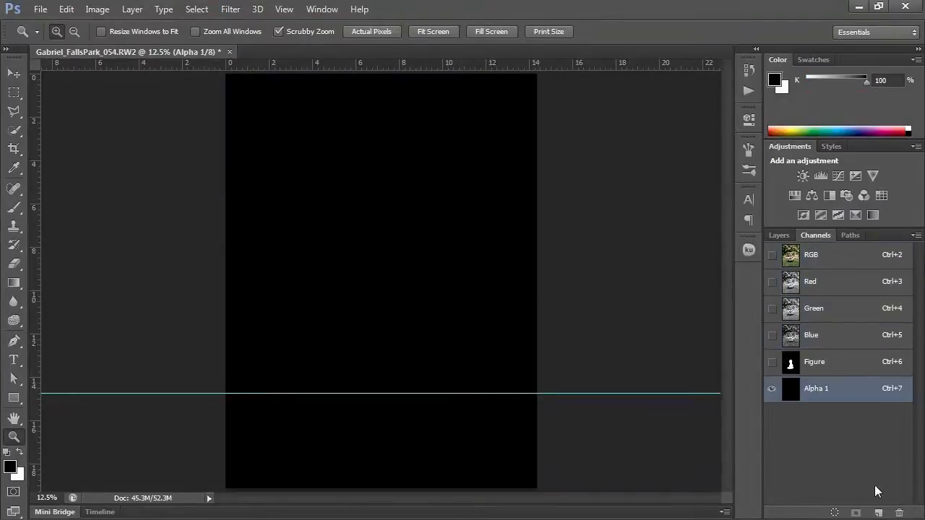
double_click(815, 388)
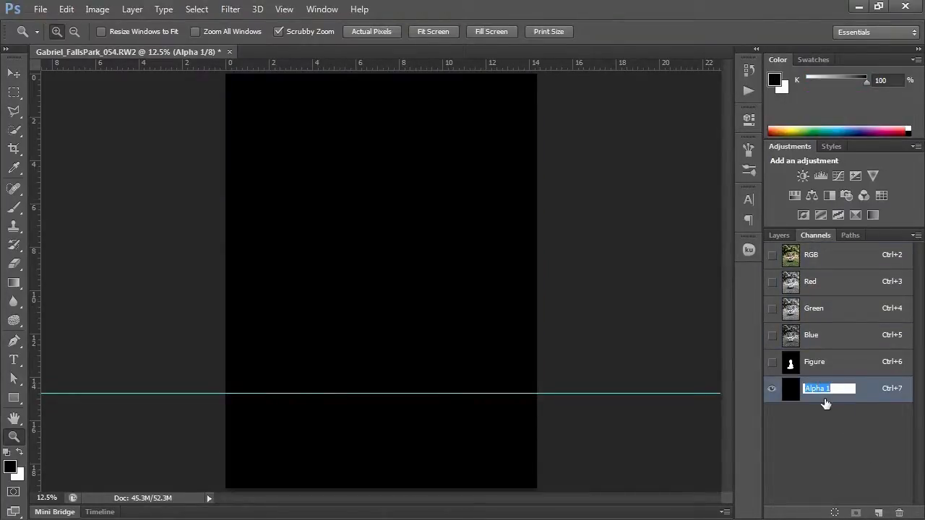
text(Depth Map)
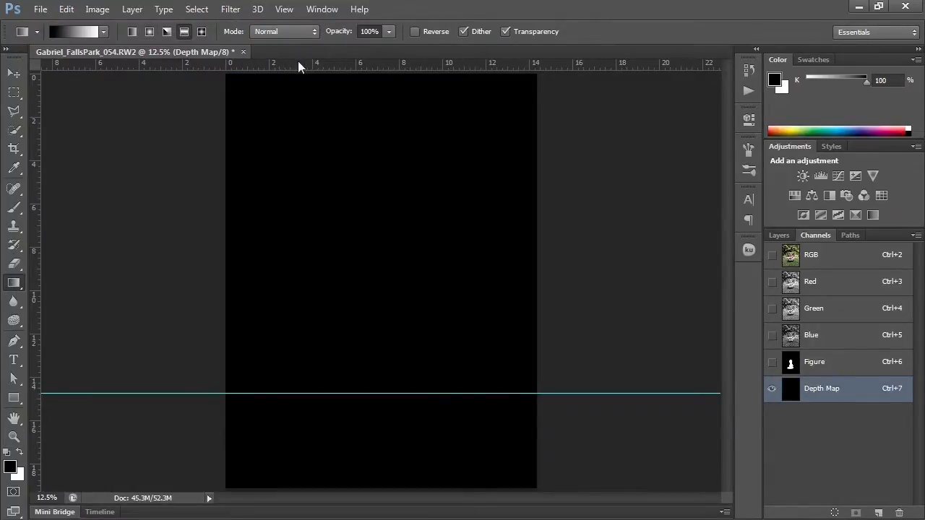
Draw a reflected gradient in Depth Map, black at the guide fading to white above and below.
click(416, 32)
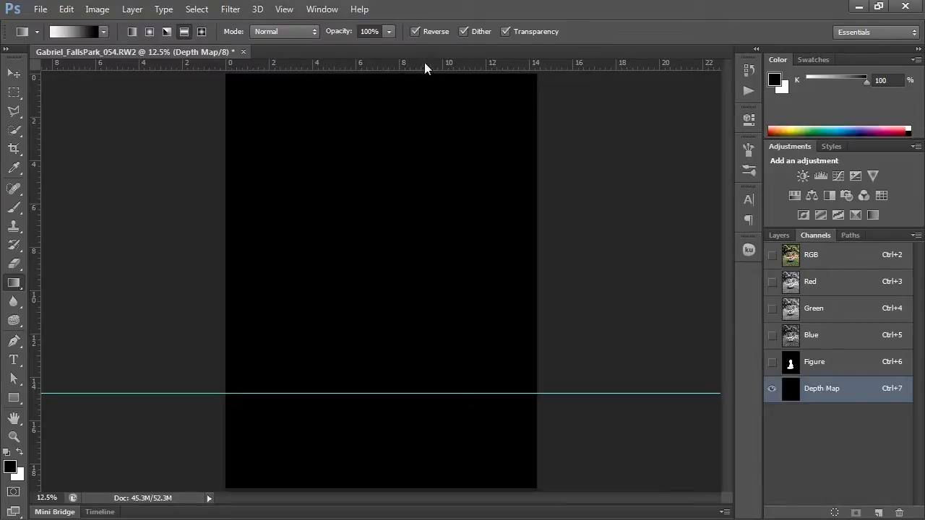
mouse_move(373, 393)
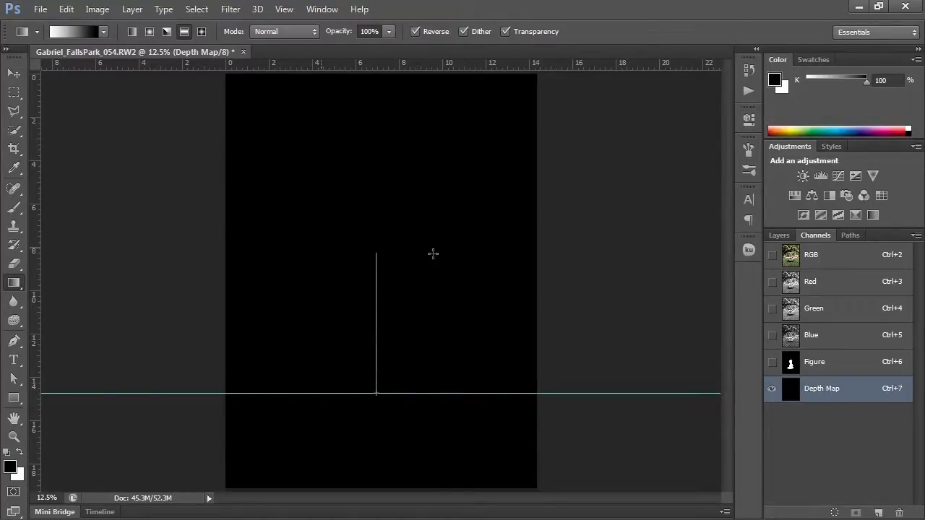
mouse_move(379, 246)
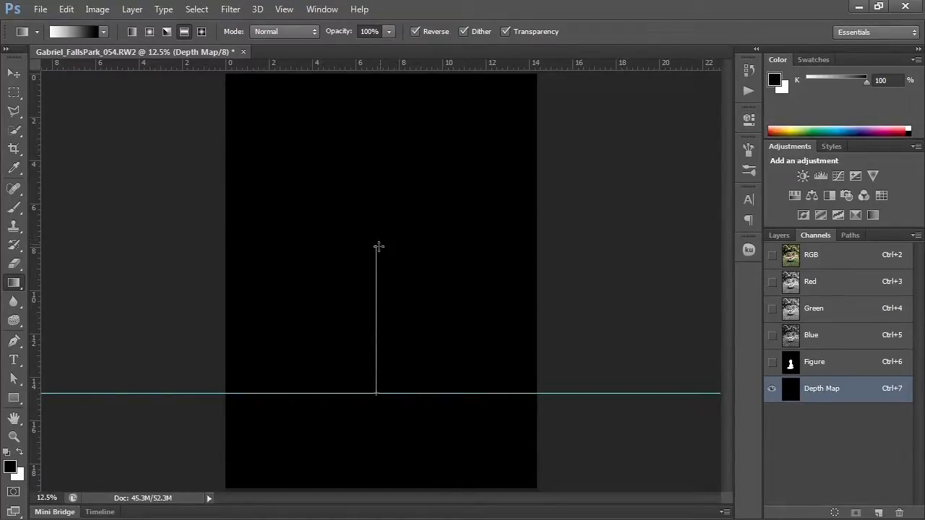
drag(375, 246, 376, 393)
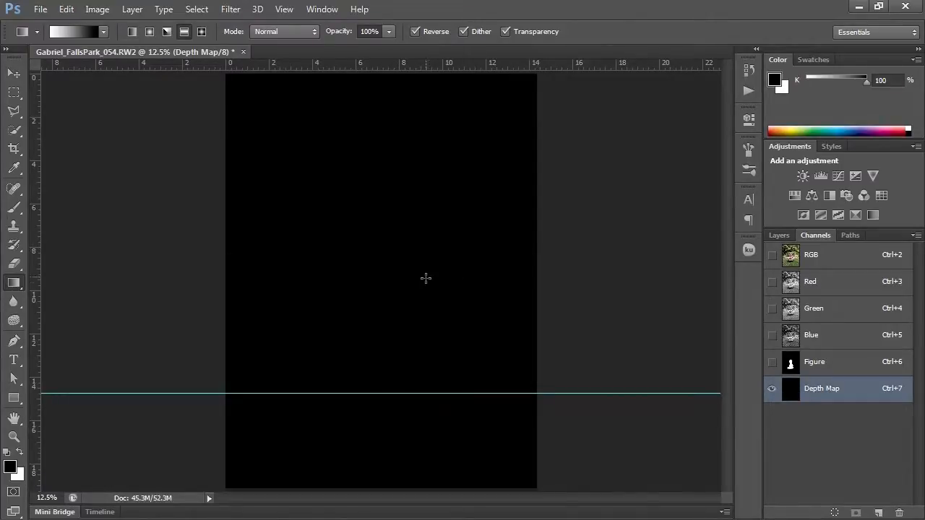
drag(381, 299, 382, 393)
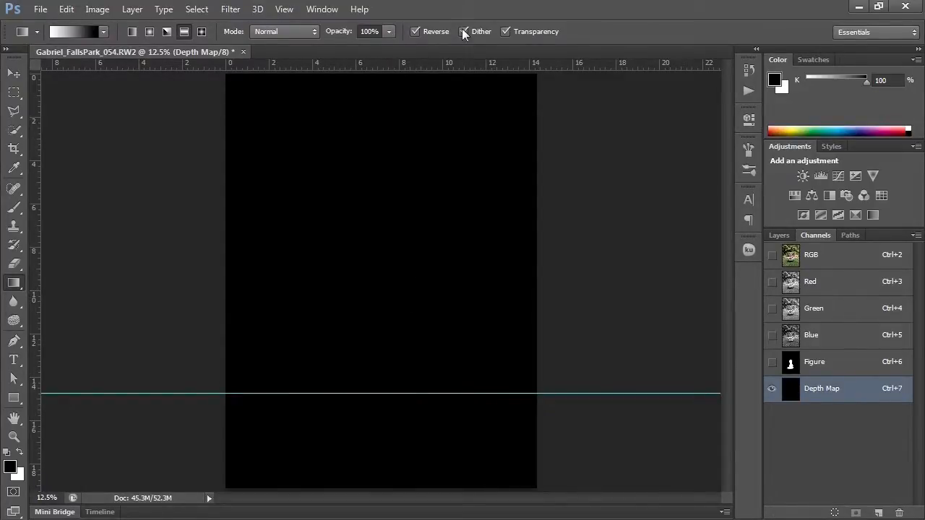
click(416, 32)
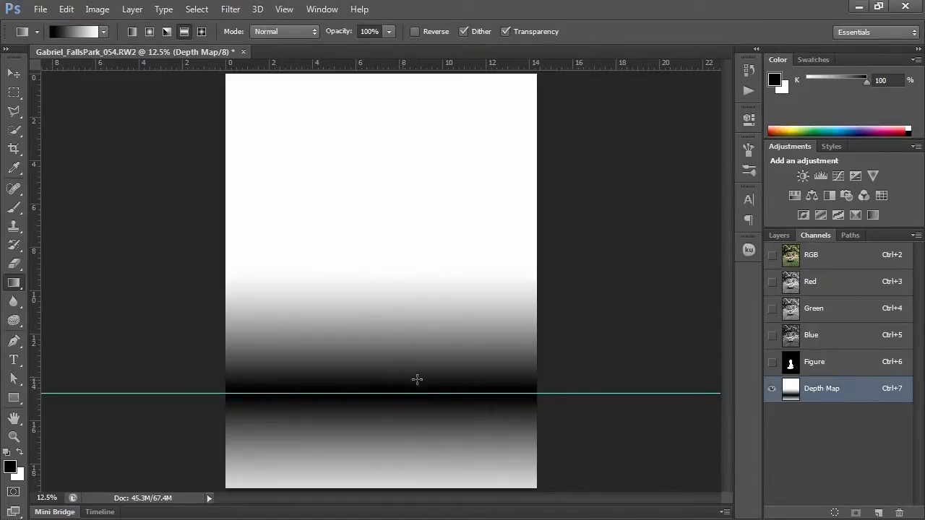
mouse_move(406, 196)
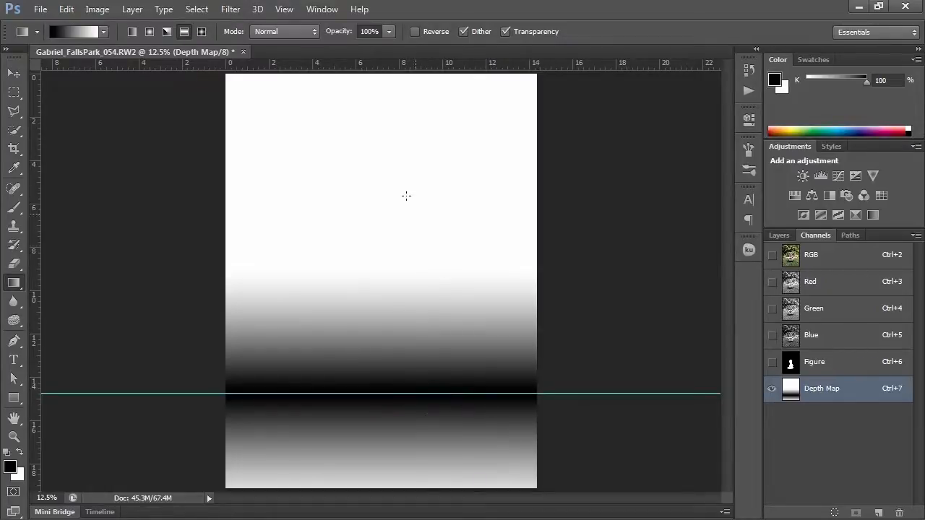
mouse_move(444, 211)
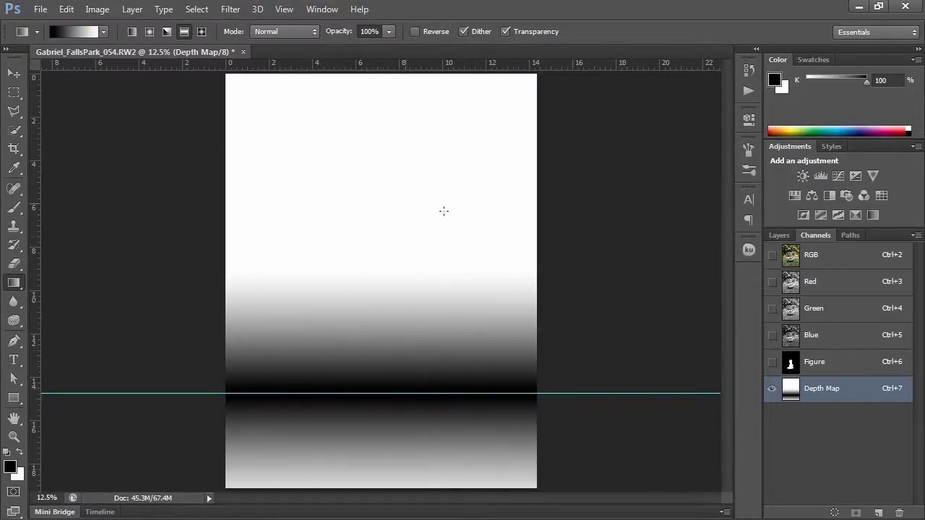
mouse_move(370, 353)
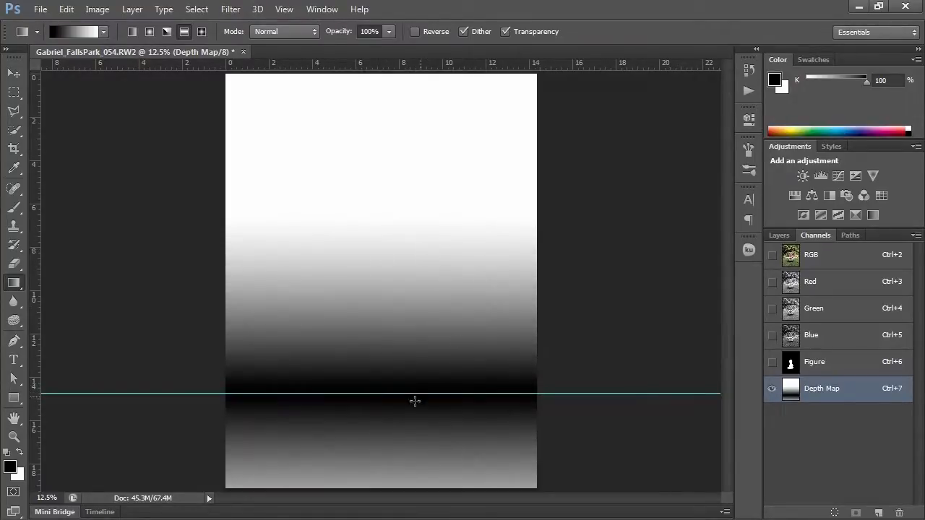
mouse_move(384, 387)
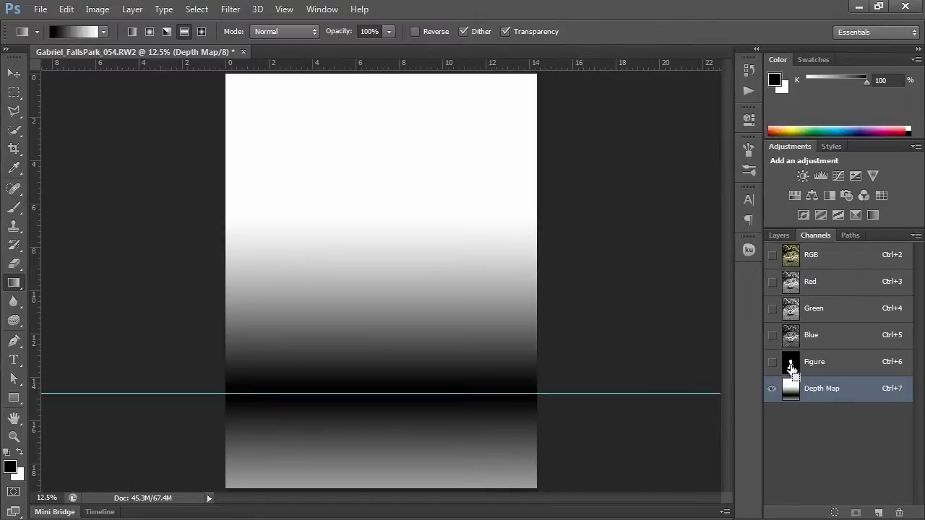
Load the Figure channel as a selection, fill it with black, then deselect.
click(789, 361)
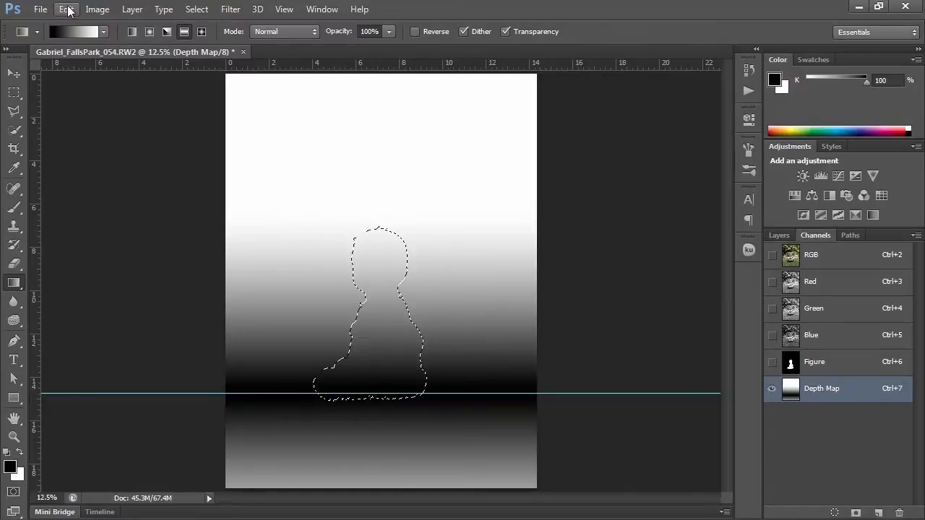
click(66, 9)
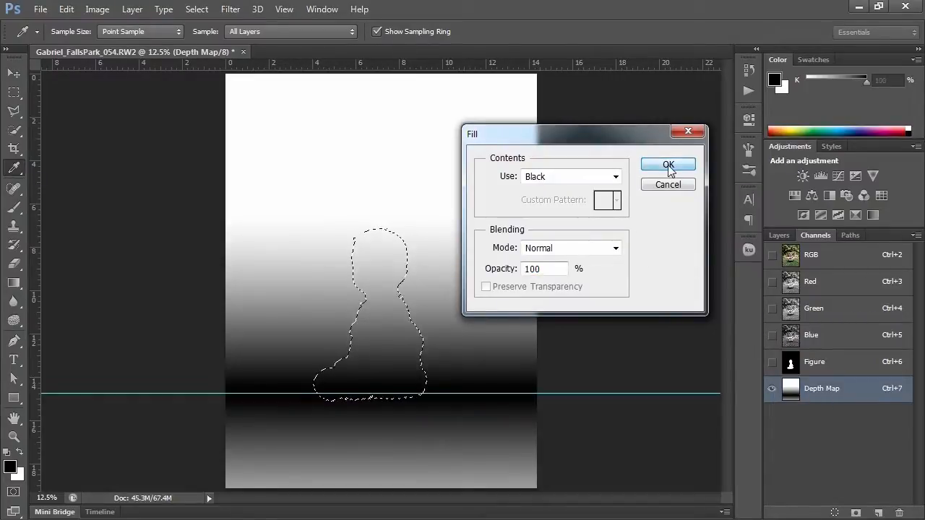
click(667, 165)
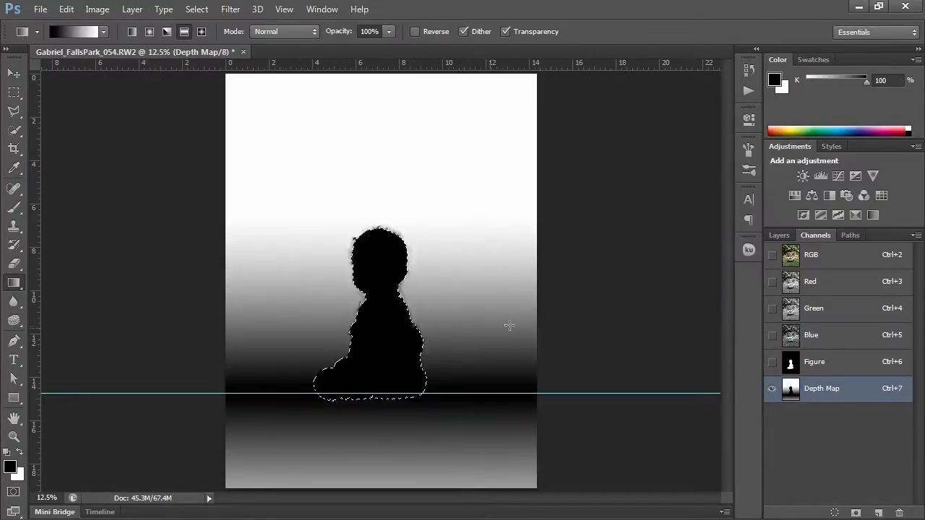
click(13, 74)
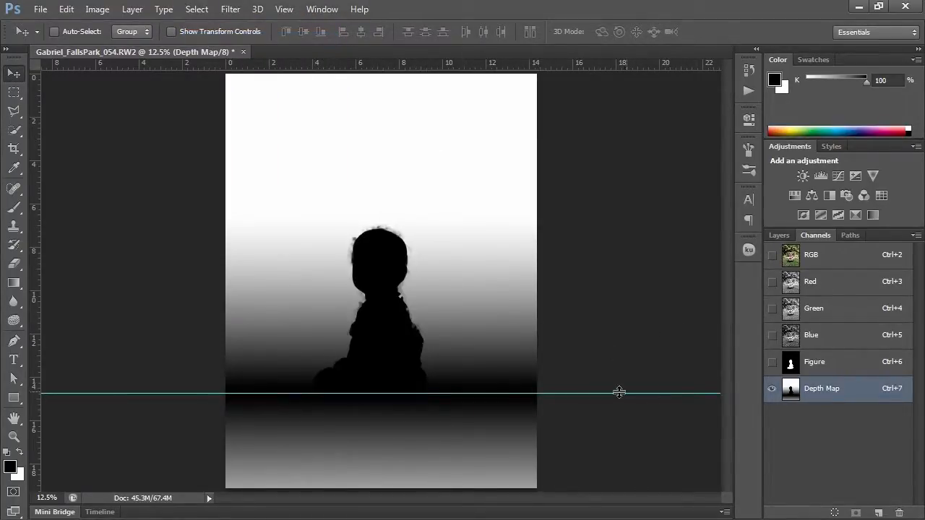
mouse_move(480, 396)
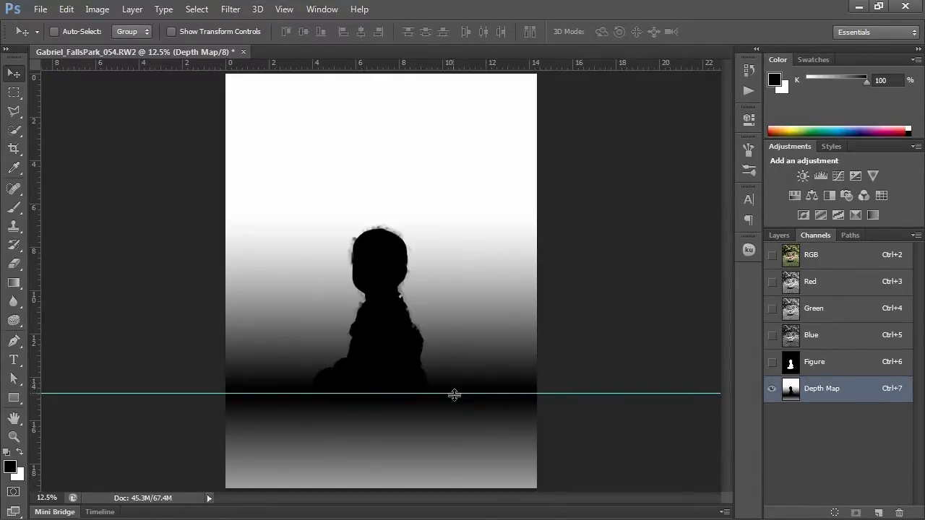
mouse_move(465, 211)
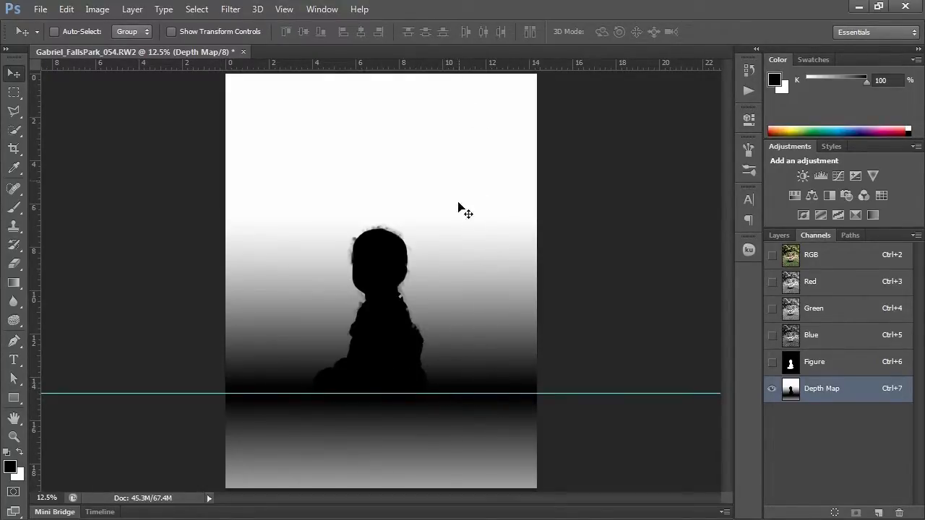
mouse_move(455, 182)
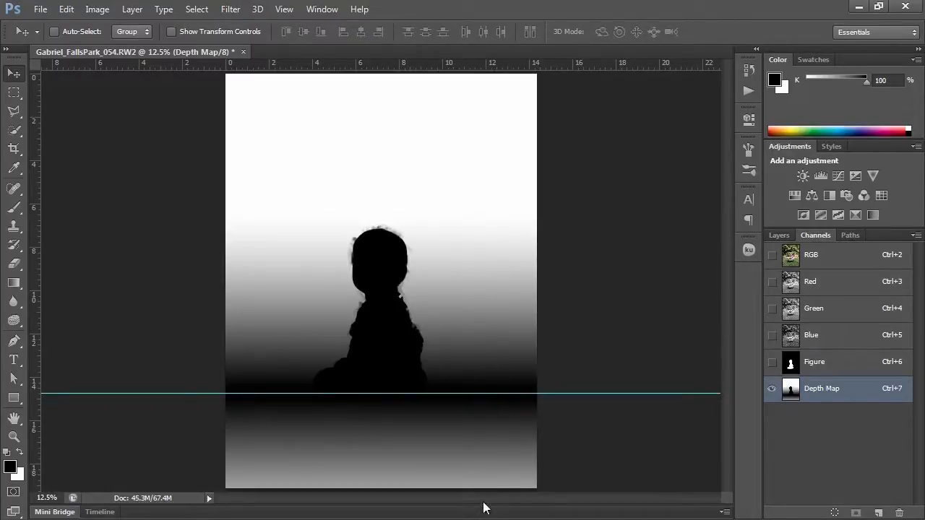
mouse_move(851, 254)
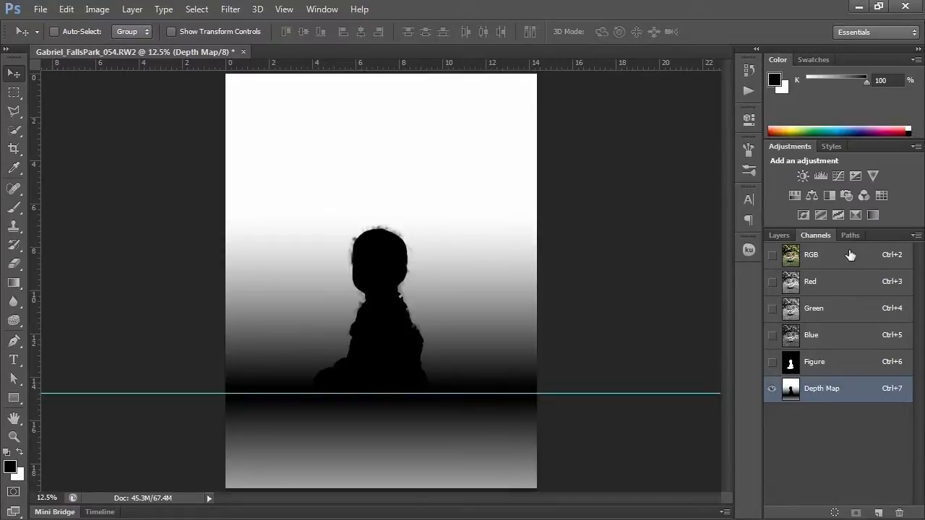
Duplicate the Background layer with Ctrl+J and rename the copy 'Depth Shortened'.
click(779, 235)
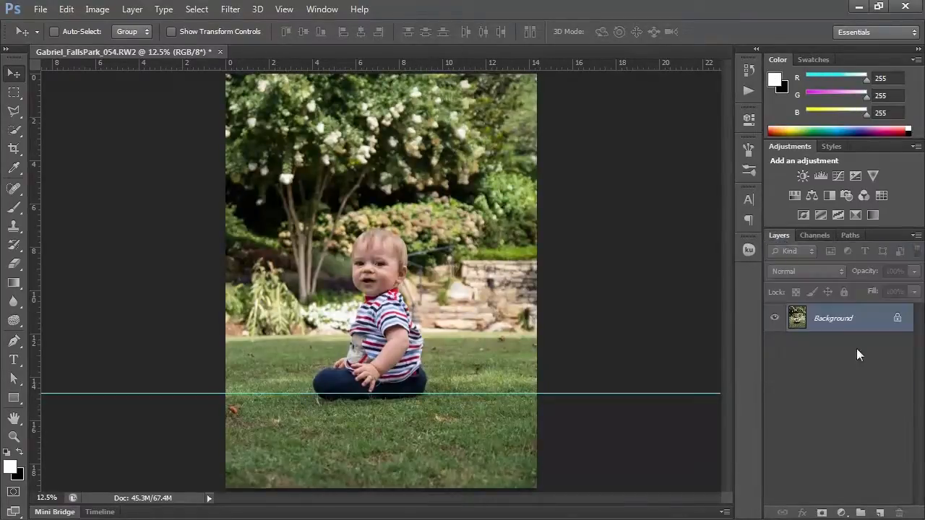
key(ctrl+j)
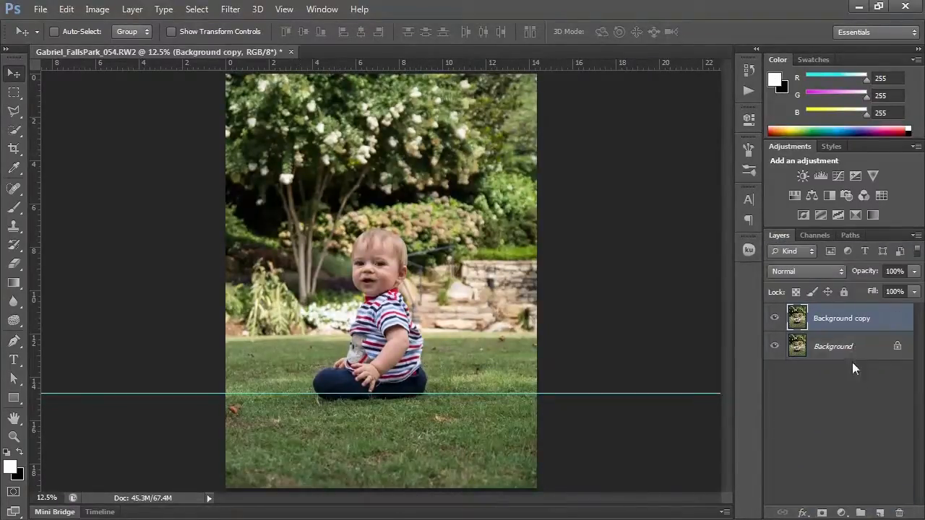
double_click(841, 317)
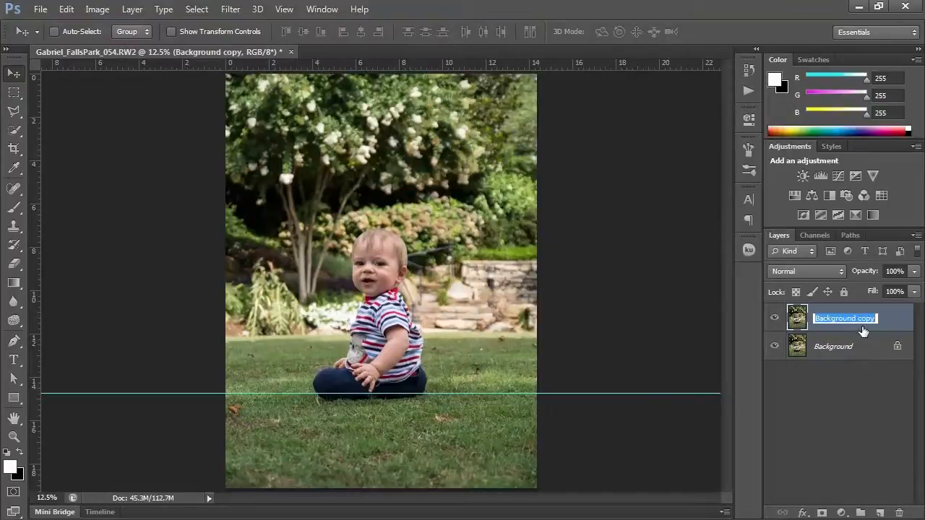
text(Depth)
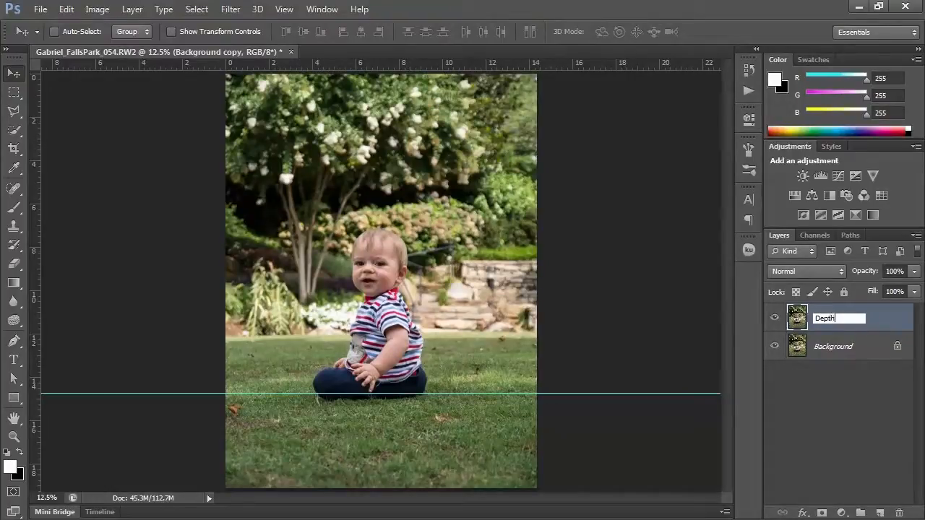
text(Shortened)
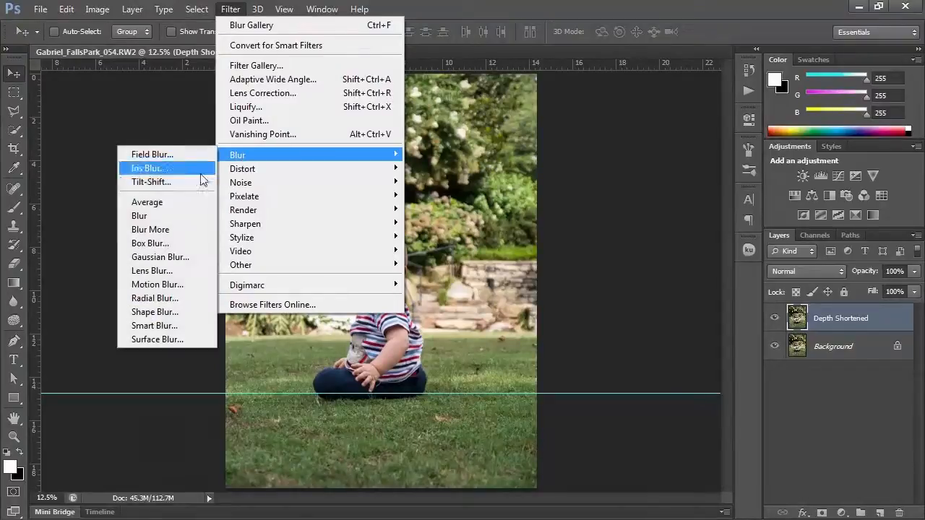
Start Lens Blur with Depth Map as source and settle the radius at 91.
click(152, 270)
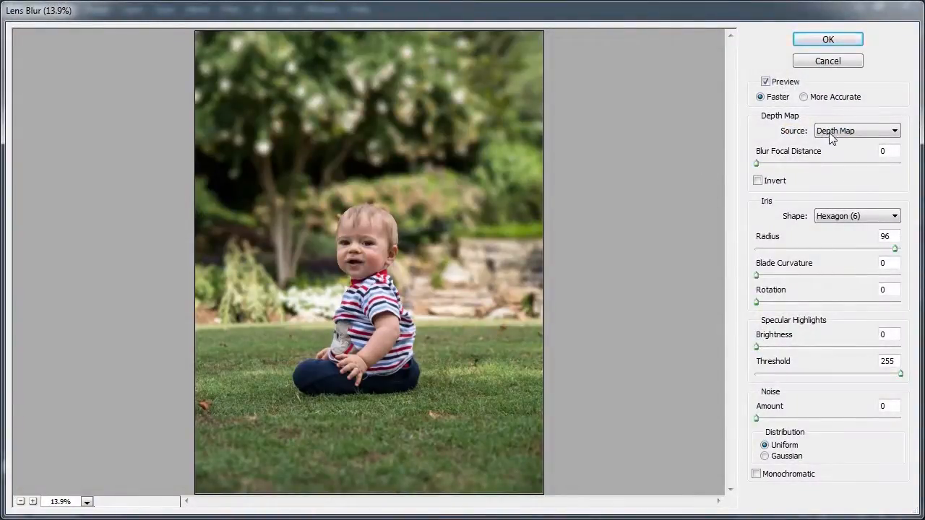
click(856, 130)
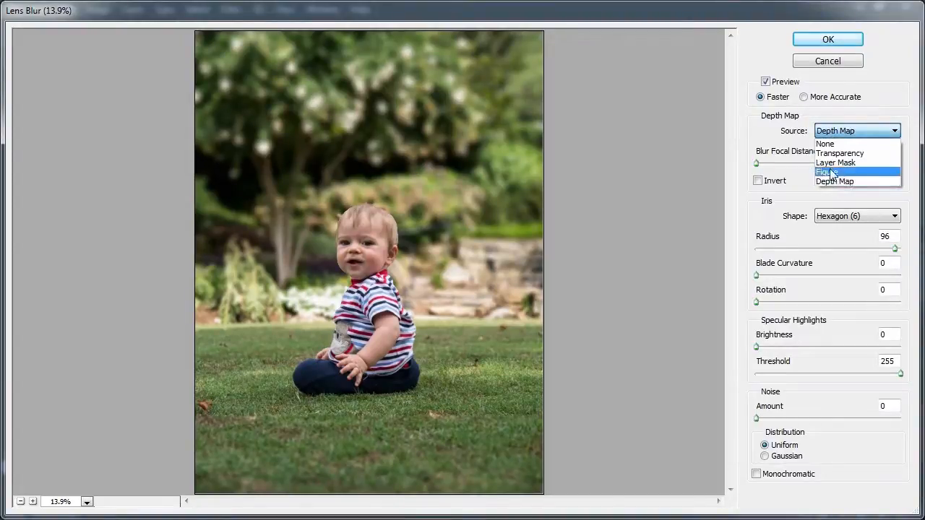
mouse_move(826, 182)
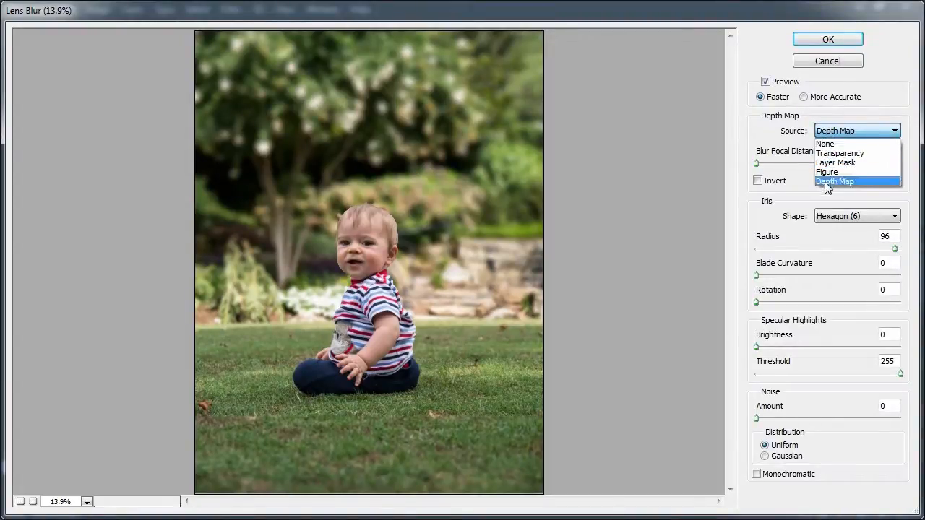
click(833, 182)
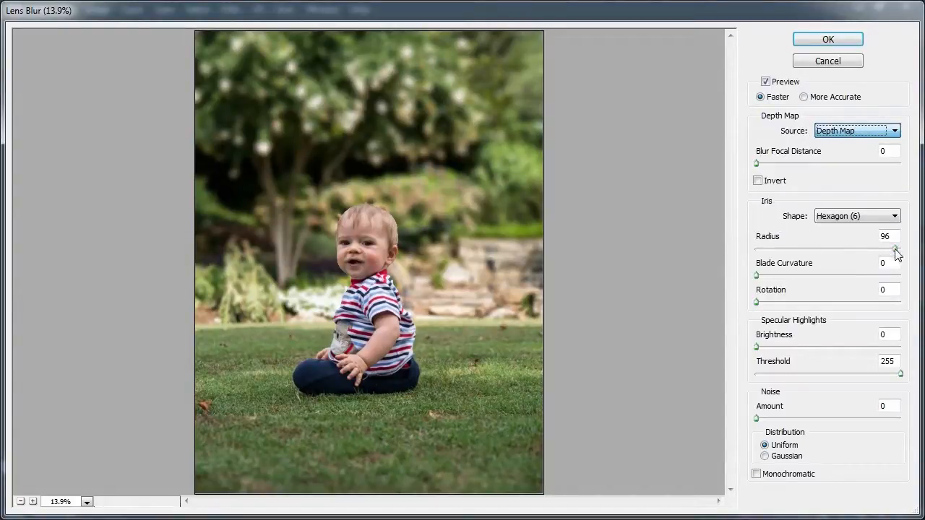
drag(896, 248, 825, 248)
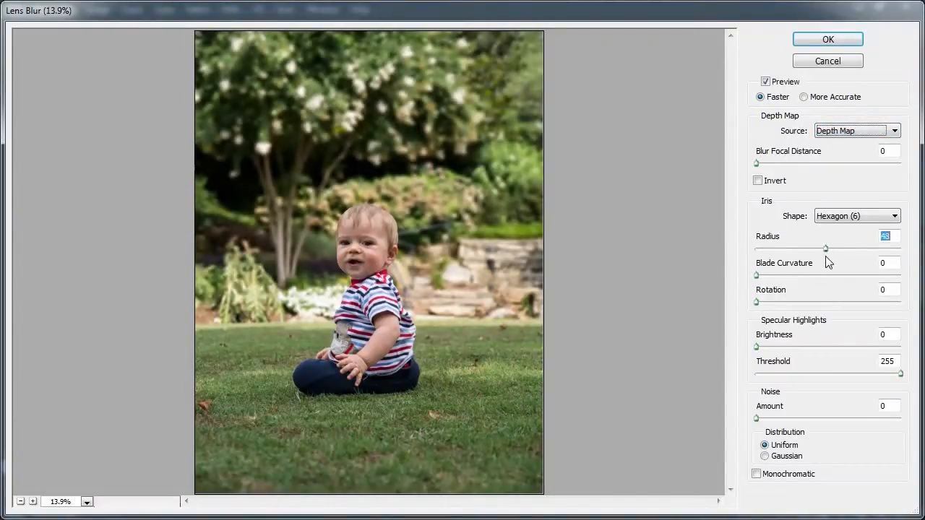
drag(825, 248, 852, 248)
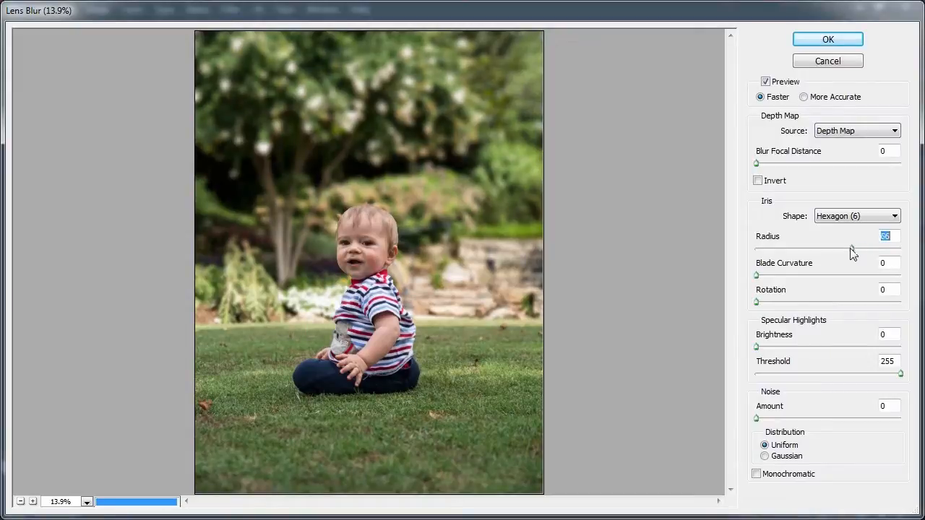
click(885, 236)
text(91)
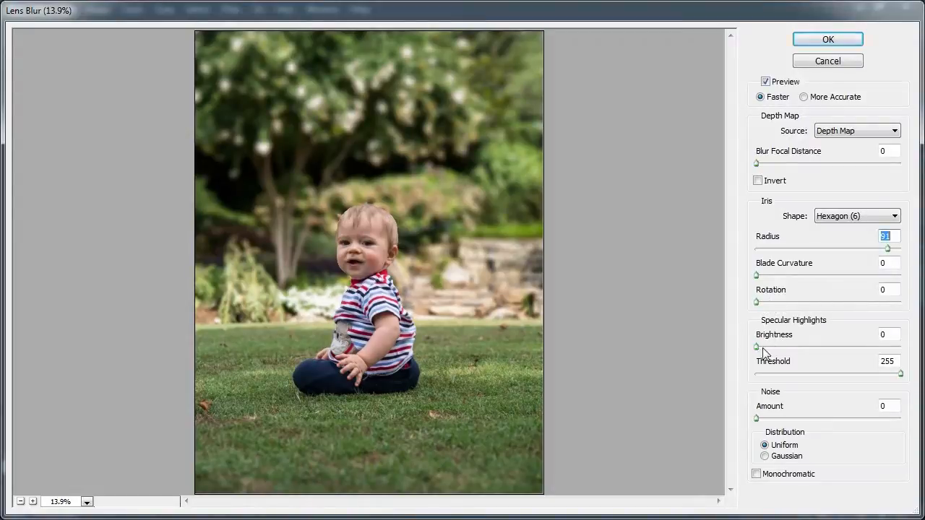
mouse_move(319, 81)
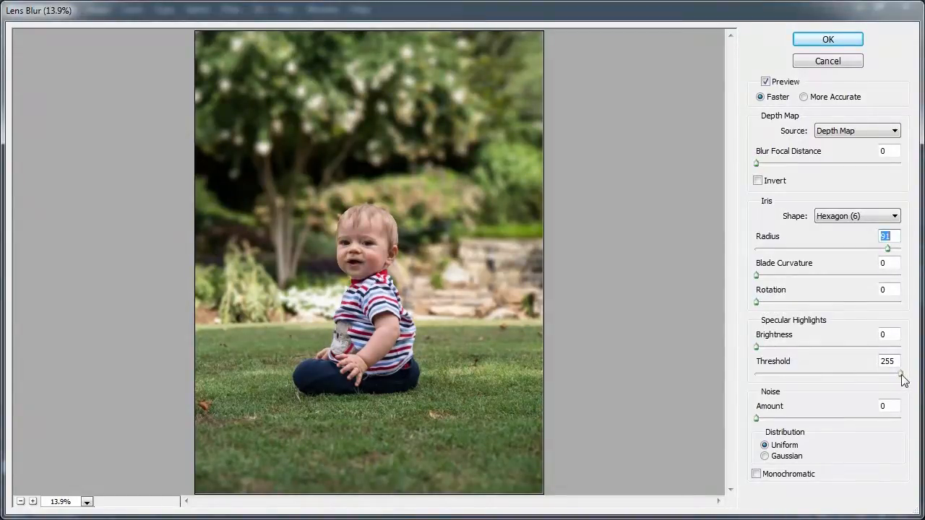
Test the specular highlight Threshold slider and return it to maximum.
drag(902, 376, 878, 376)
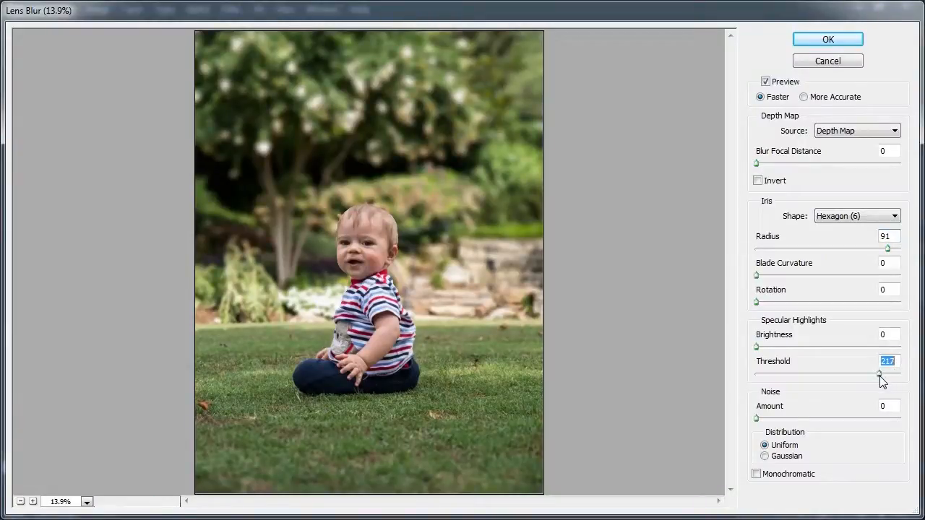
drag(881, 370, 874, 374)
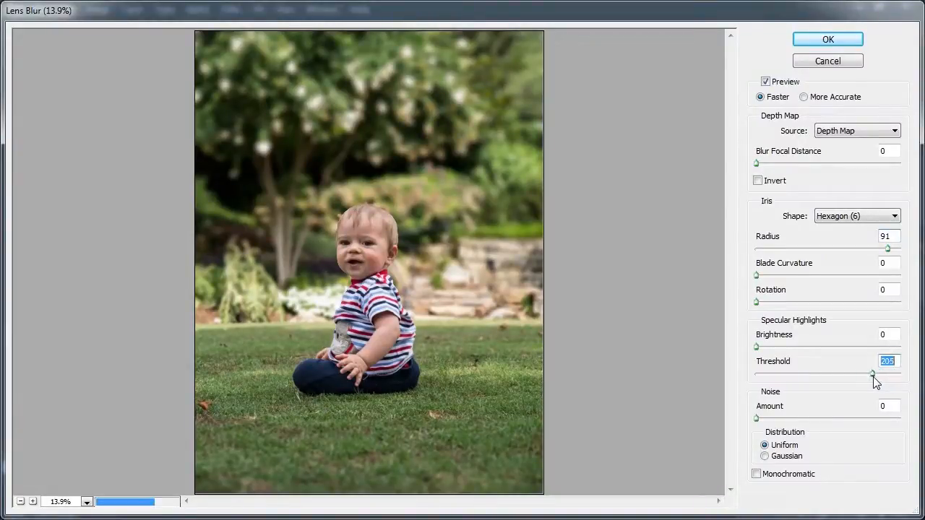
drag(874, 372, 852, 373)
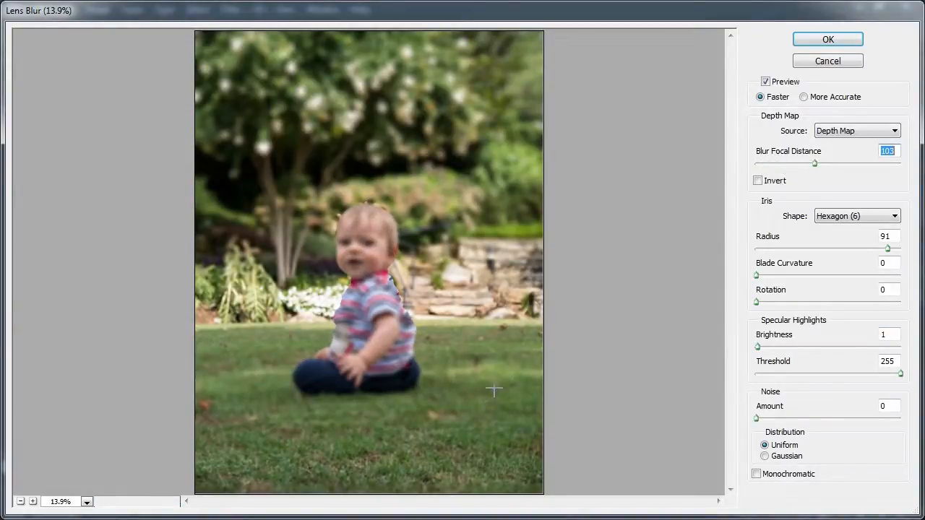
mouse_move(552, 208)
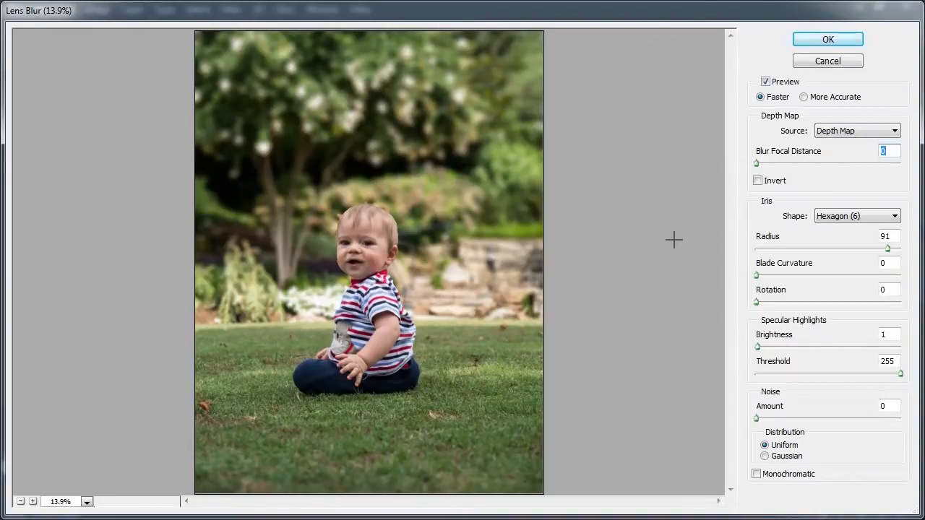
mouse_move(425, 419)
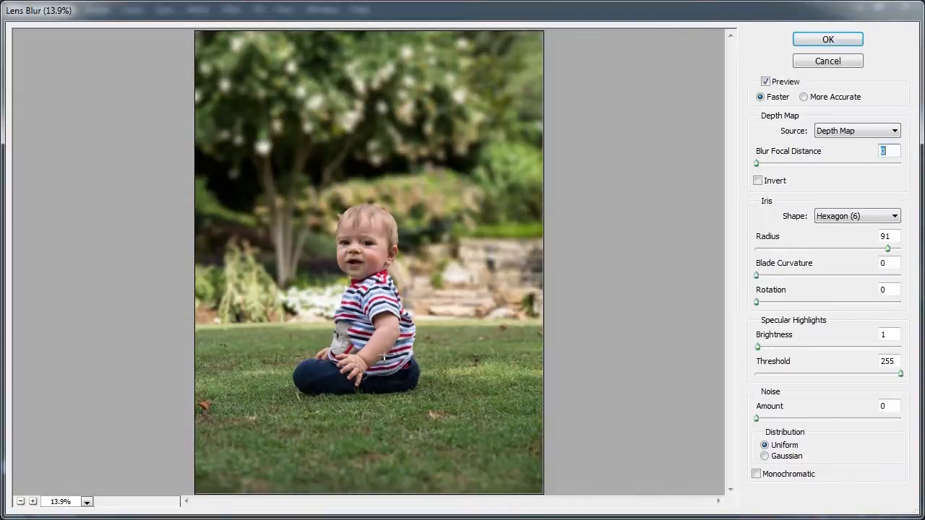
mouse_move(321, 484)
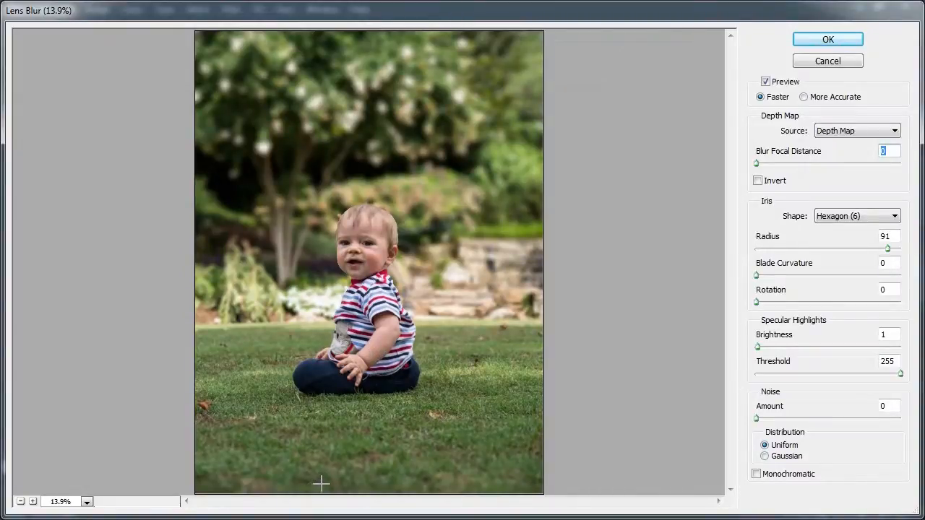
mouse_move(751, 172)
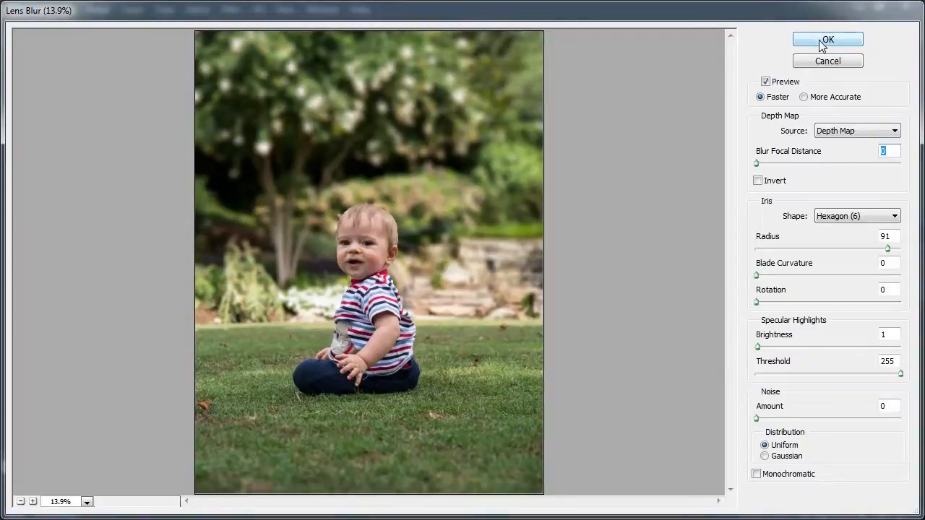
Apply the Lens Blur with Blur Focal Distance left at 0 so the toddler stays sharp.
click(827, 39)
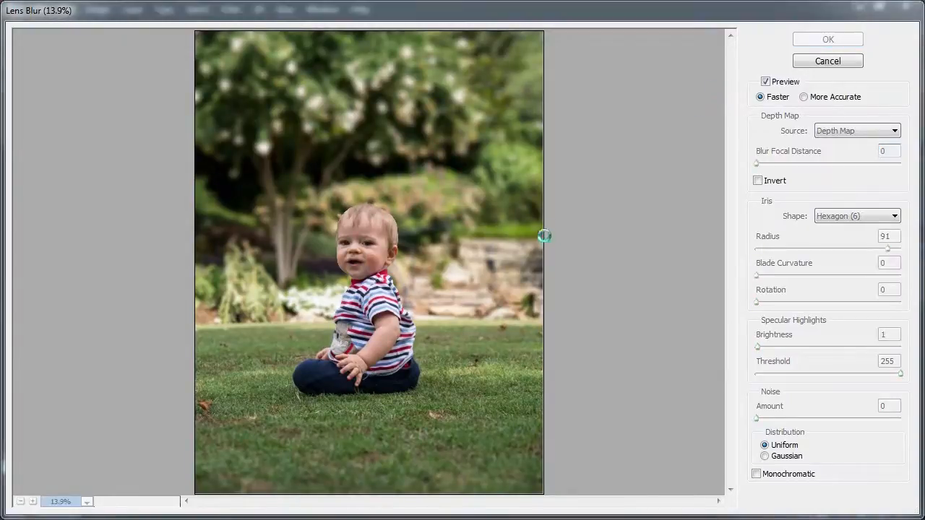
Confirm Lens Blur and let it render onto the Depth Shortened layer.
click(827, 39)
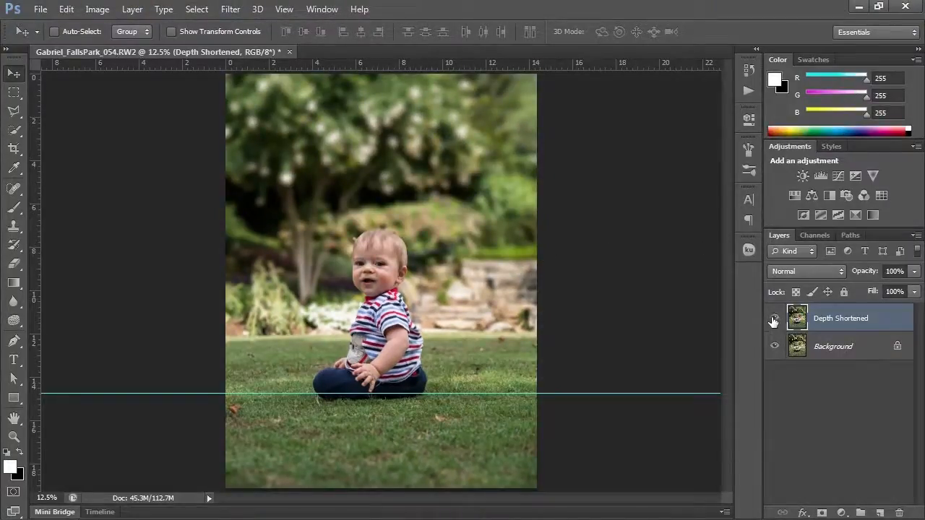
Turn off View > Extras to hide the guide line.
click(283, 9)
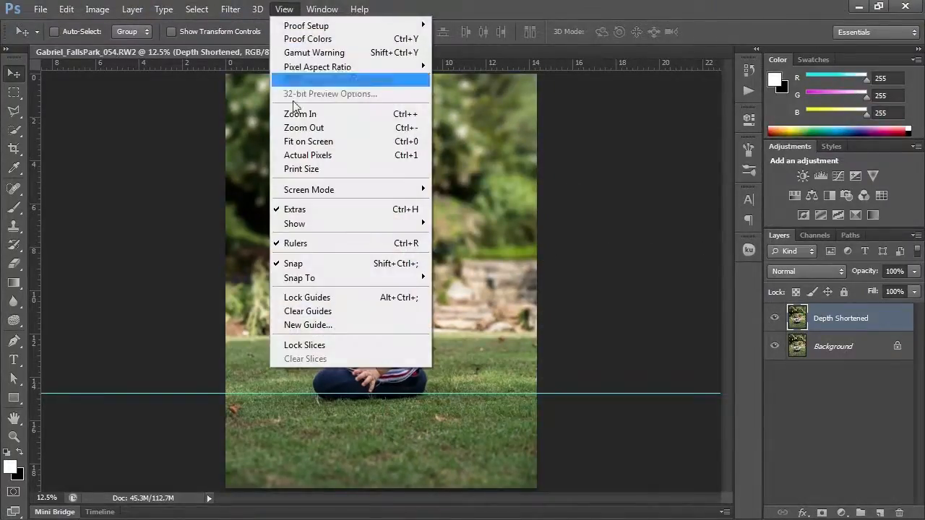
click(295, 208)
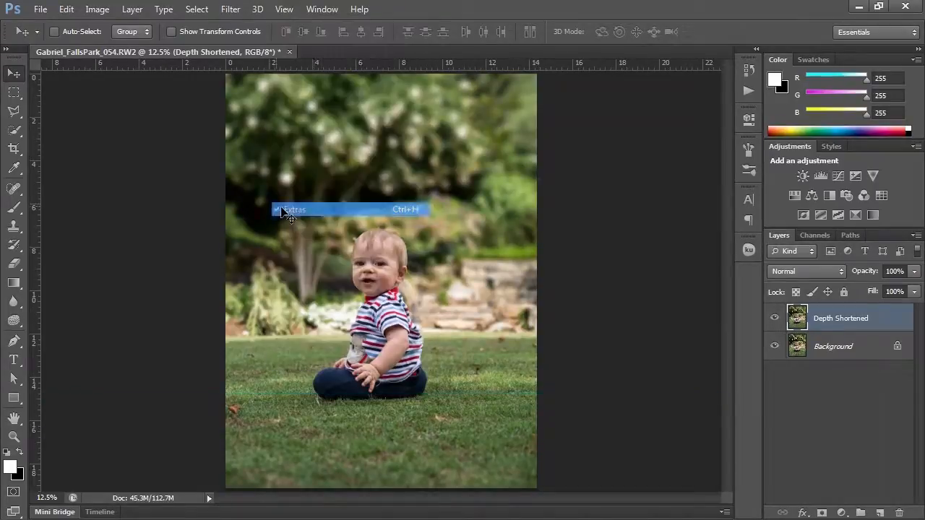
Toggle the Depth Shortened layer's visibility twice to compare against the original photo.
click(292, 208)
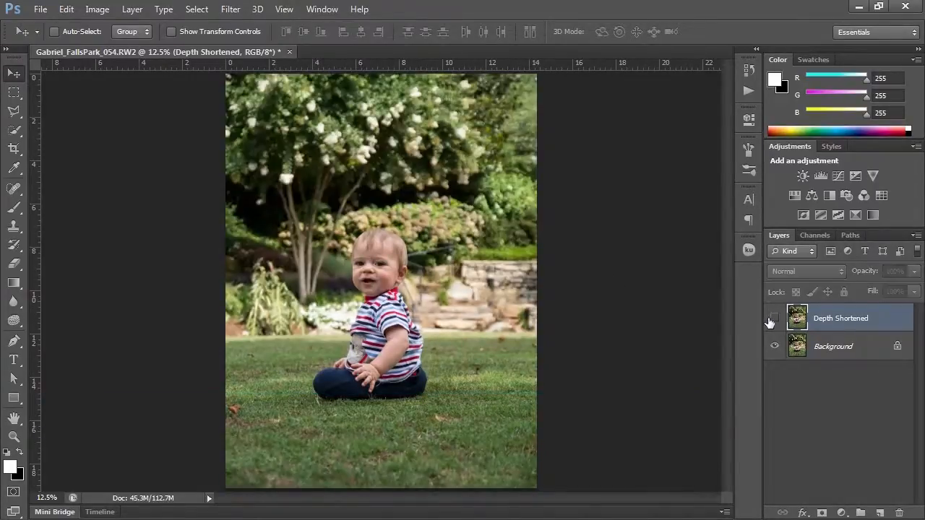
click(774, 318)
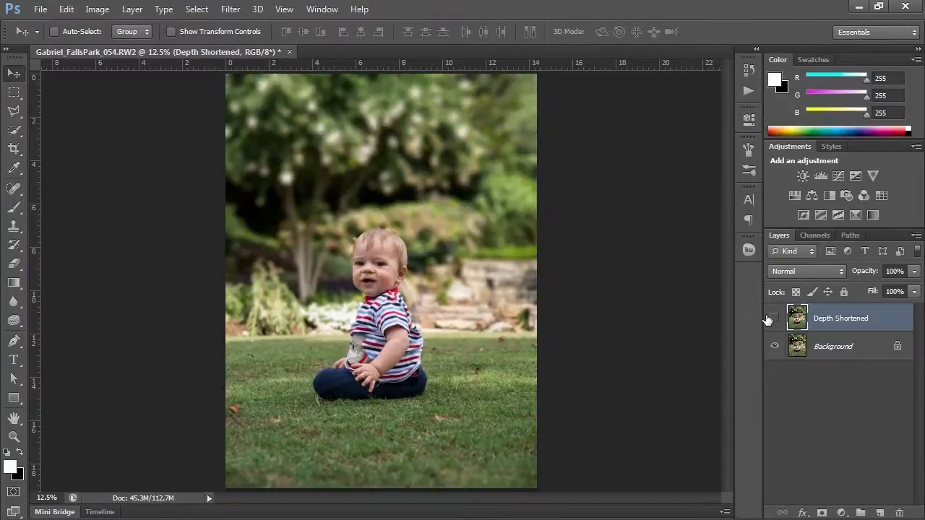
click(775, 318)
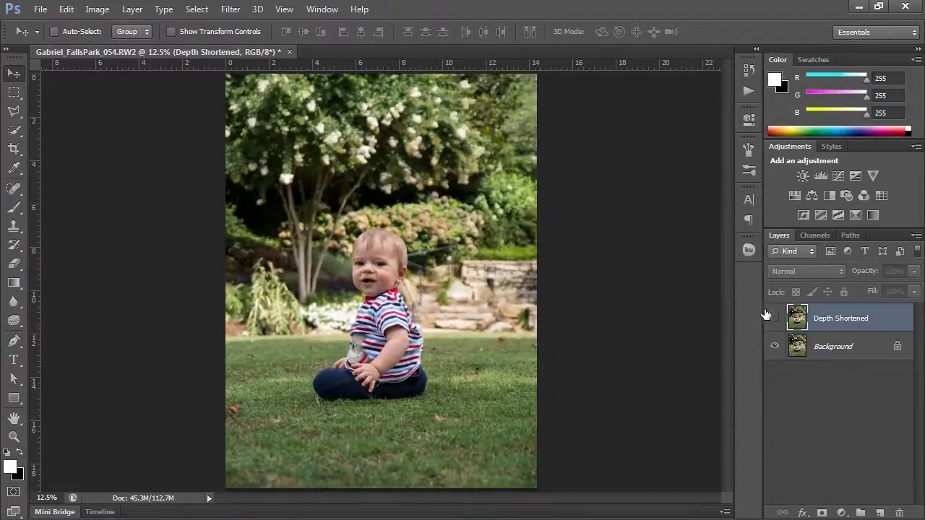
click(775, 317)
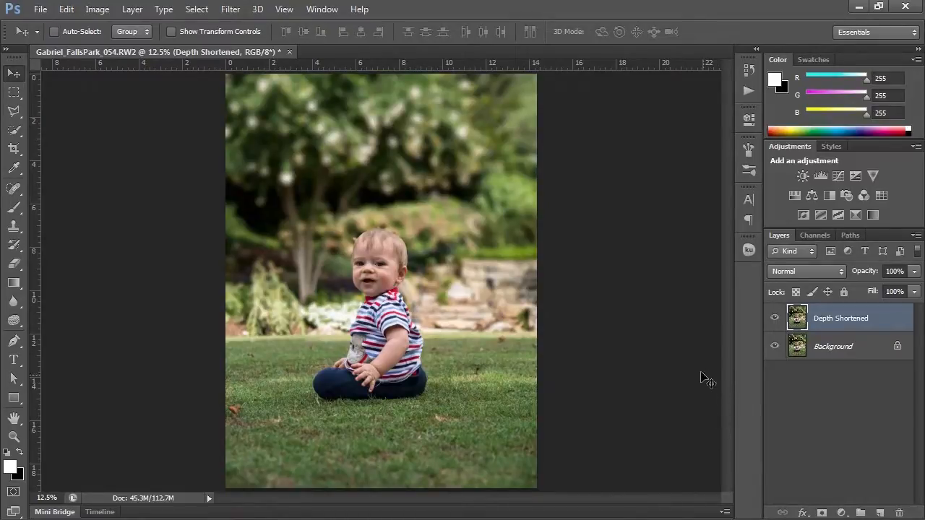
mouse_move(719, 335)
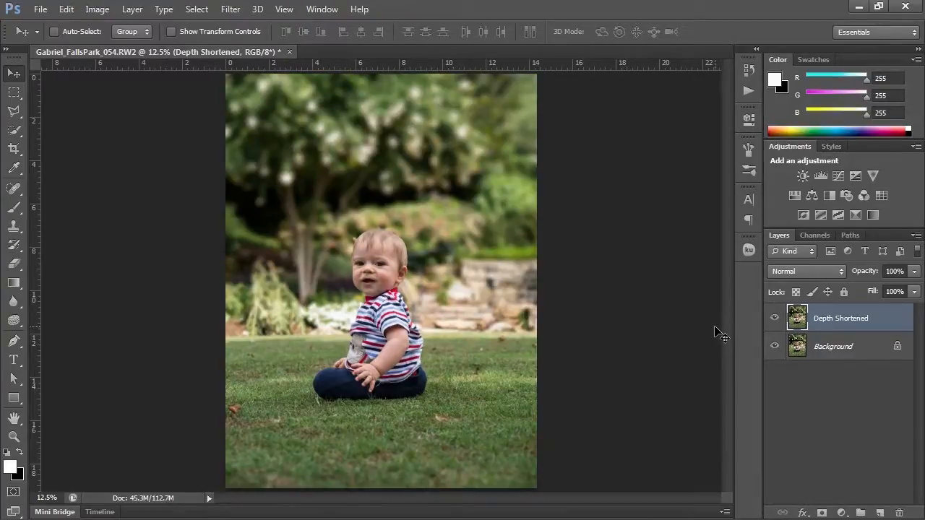
mouse_move(490, 327)
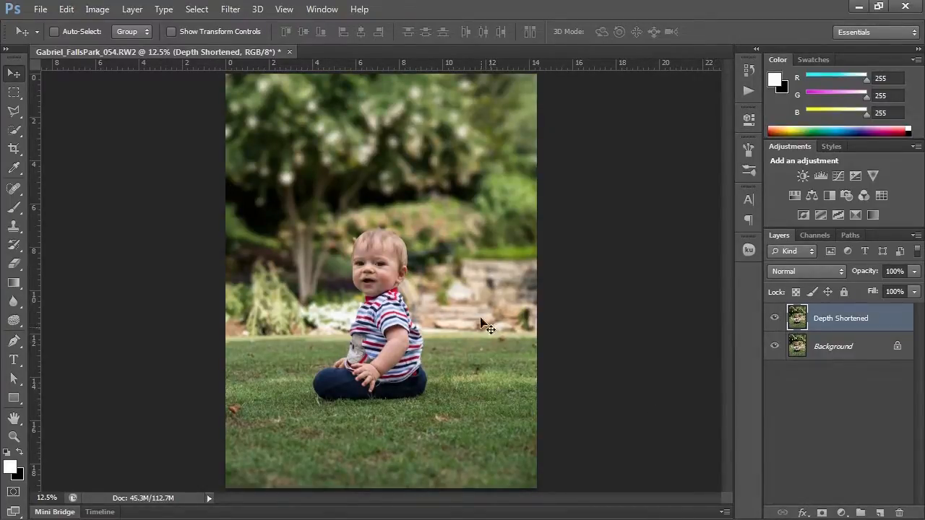
mouse_move(584, 203)
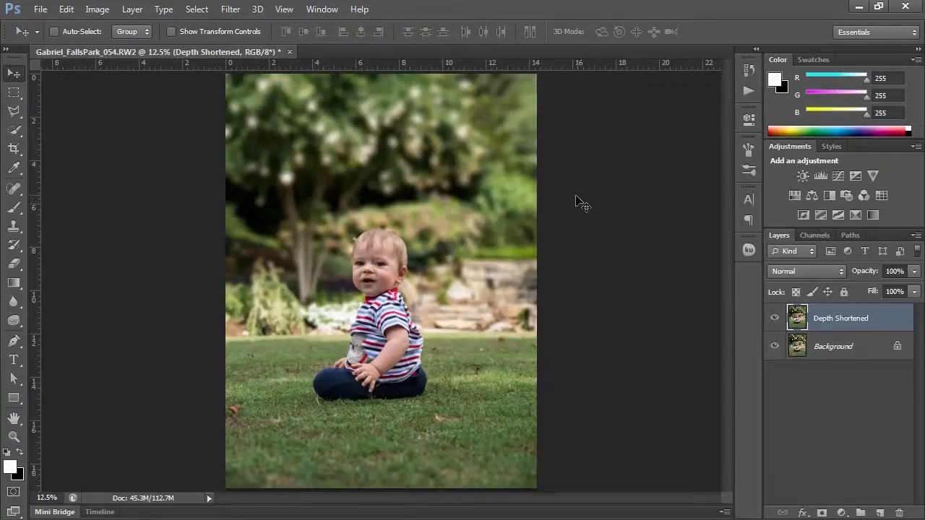
mouse_move(547, 211)
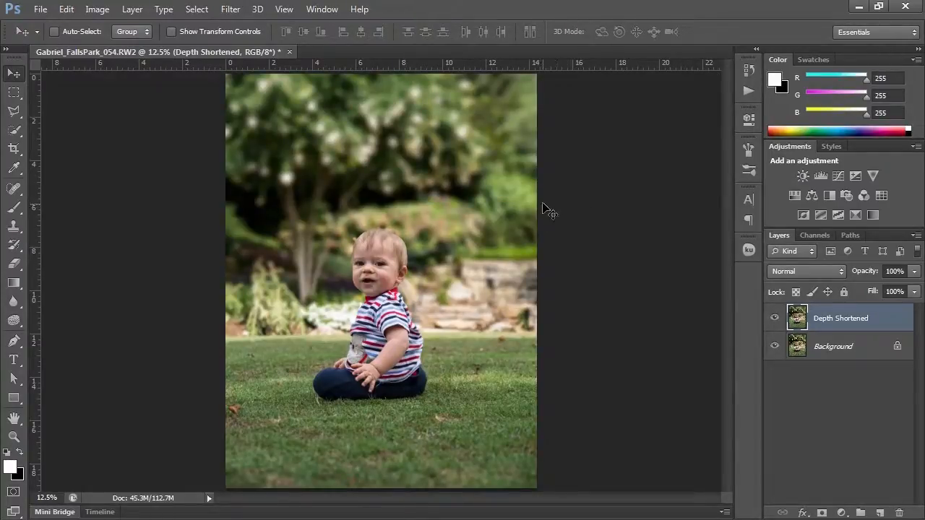